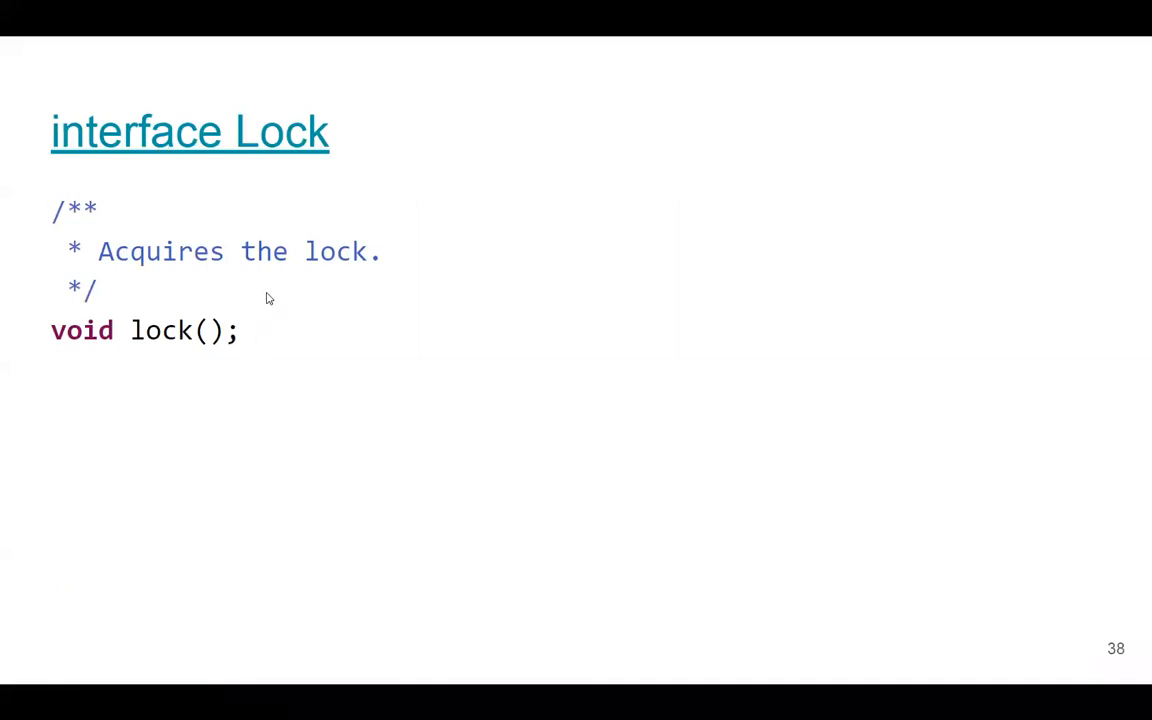
{"action": "mouse_move", "coordinate": [252, 336]}
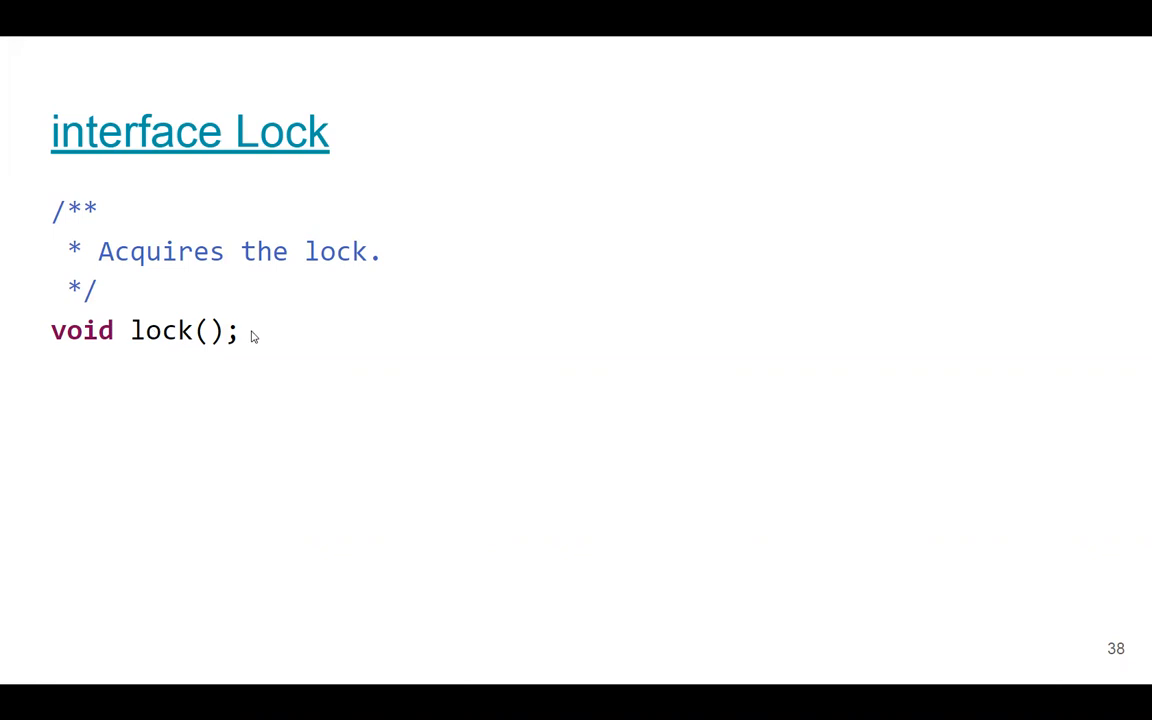
{"action": "mouse_move", "coordinate": [86, 206]}
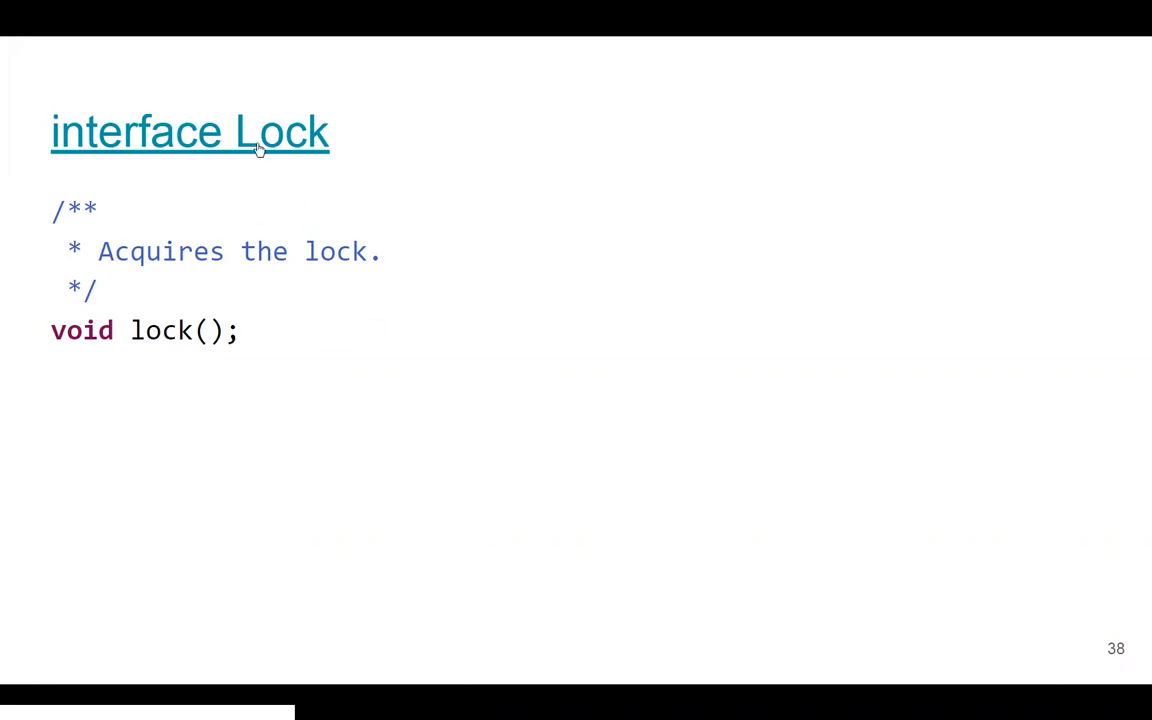
{"action": "mouse_move", "coordinate": [174, 342]}
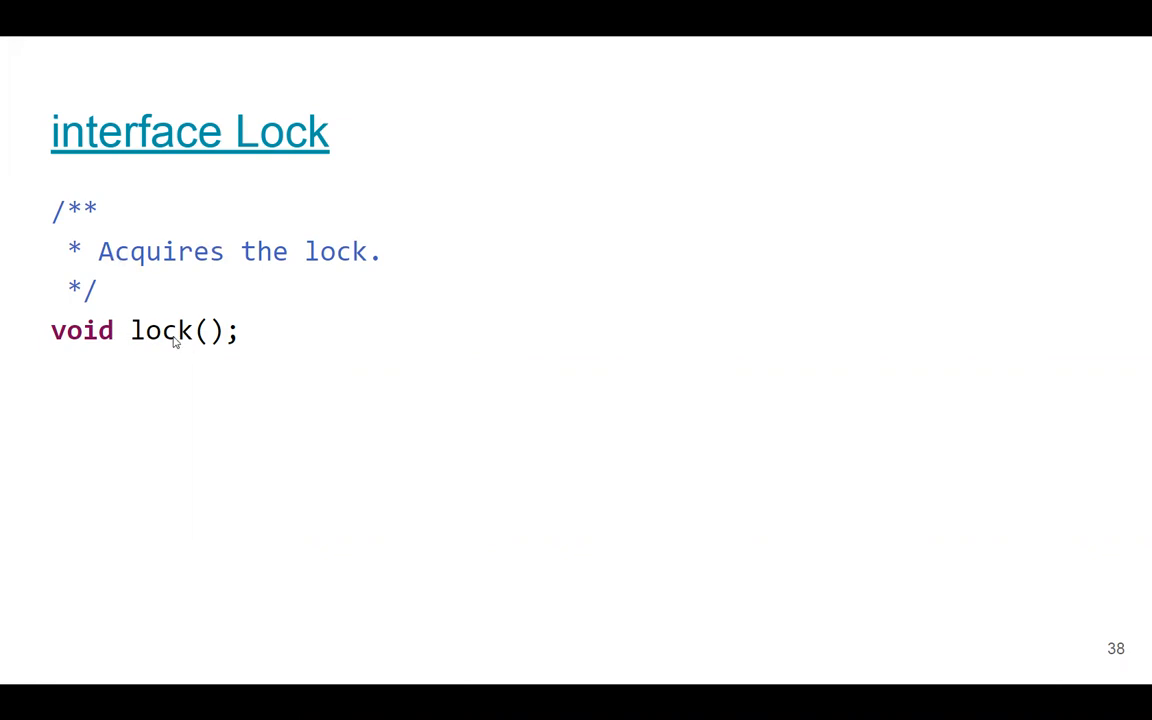
{"action": "mouse_move", "coordinate": [248, 284]}
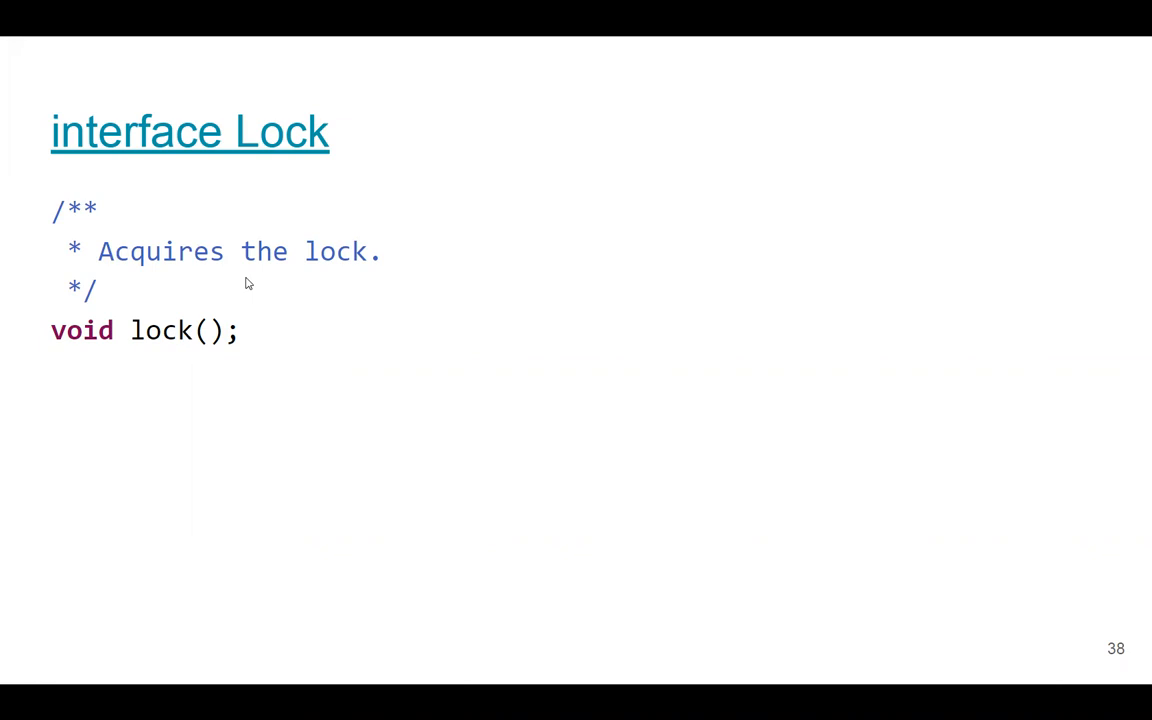
{"action": "mouse_move", "coordinate": [197, 276]}
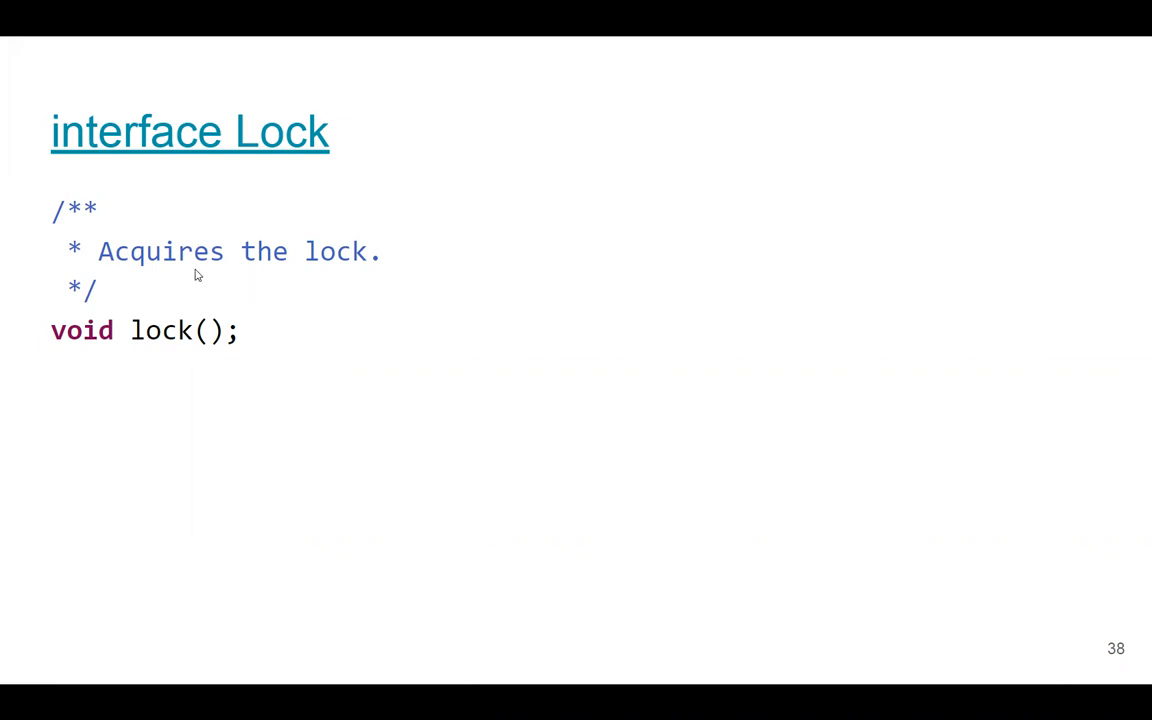
{"action": "mouse_move", "coordinate": [129, 301]}
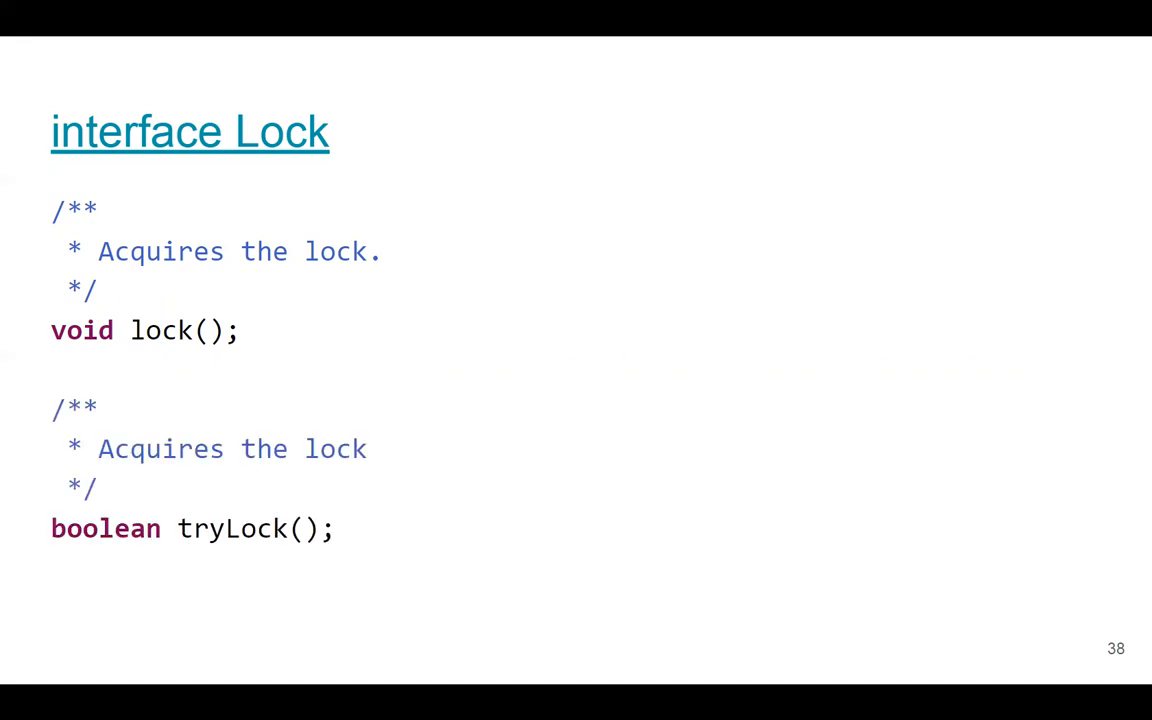
Advance the deck to slide 41, "Typical use of Lock.tryLock", with its try/finally example.
{"action": "key", "text": "Right"}
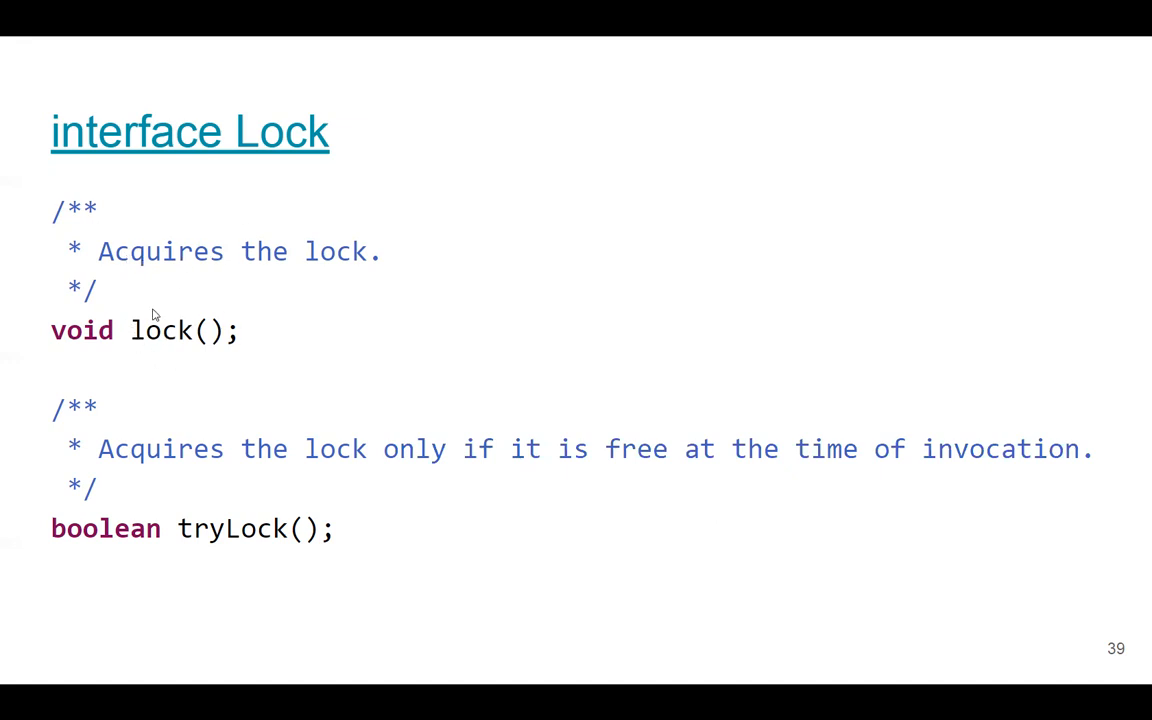
{"action": "key", "text": "Right"}
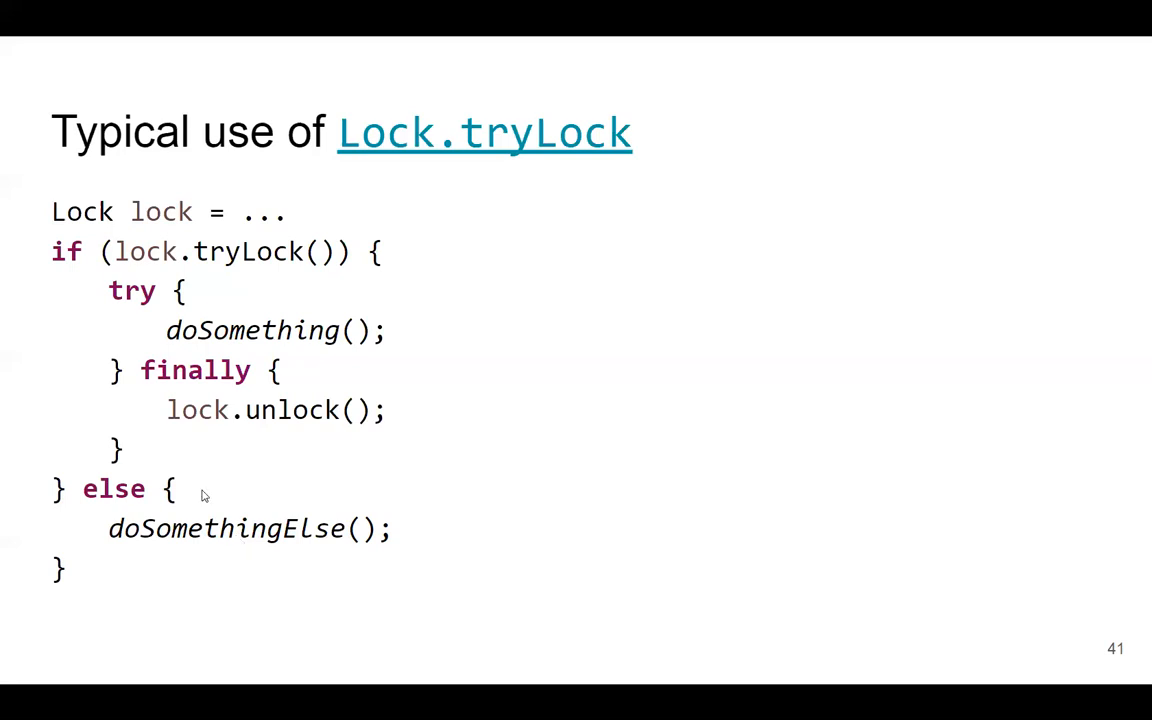
Advance past the Lock.lock vs Lock.tryLock slide to slide 43, "All-Or-Nothing Locks Studio".
{"action": "key", "text": "Right"}
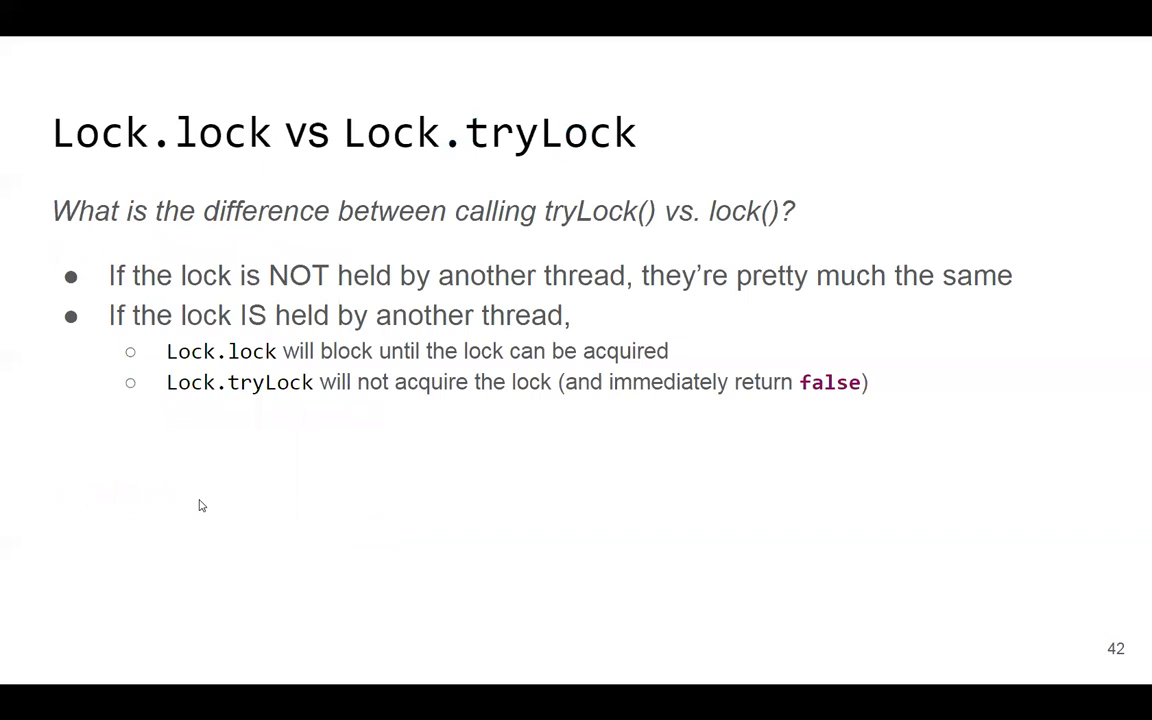
{"action": "key", "text": "right"}
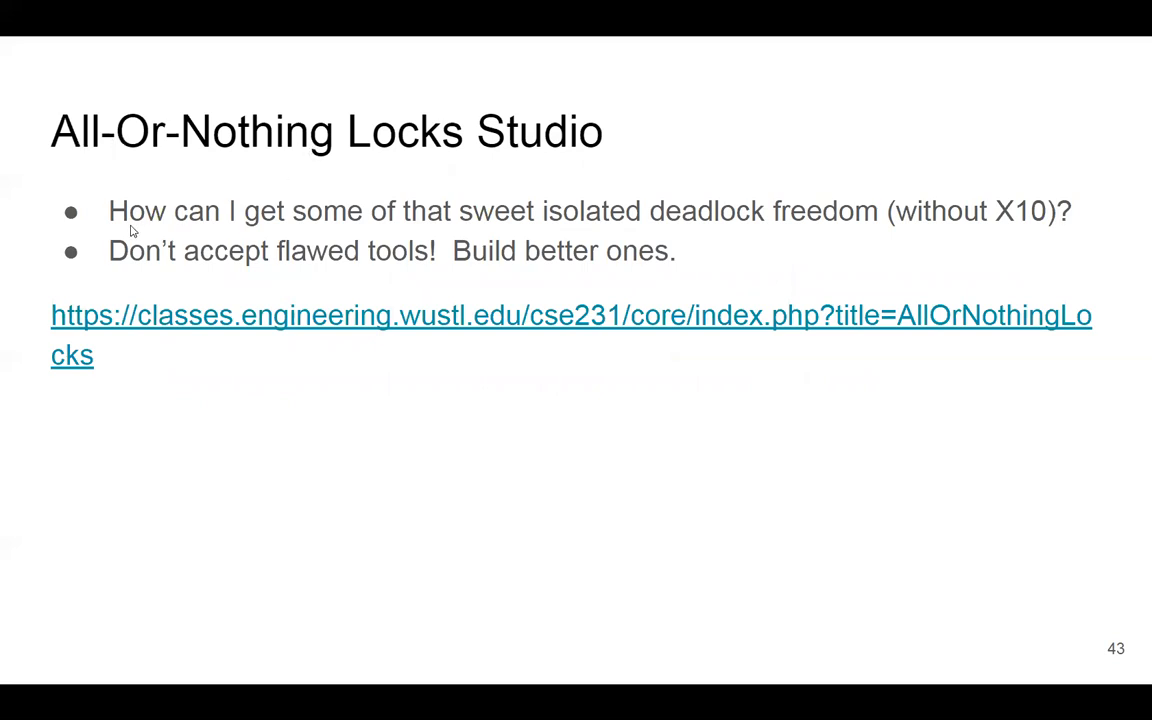
{"action": "mouse_move", "coordinate": [282, 231]}
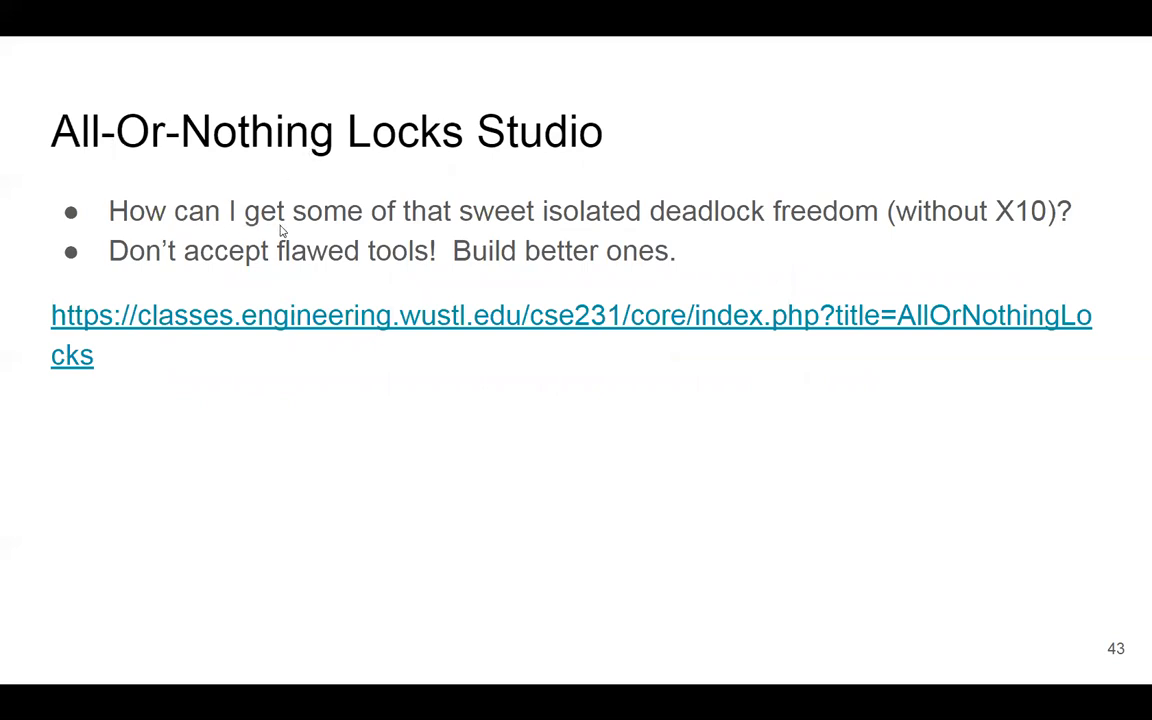
{"action": "mouse_move", "coordinate": [700, 226]}
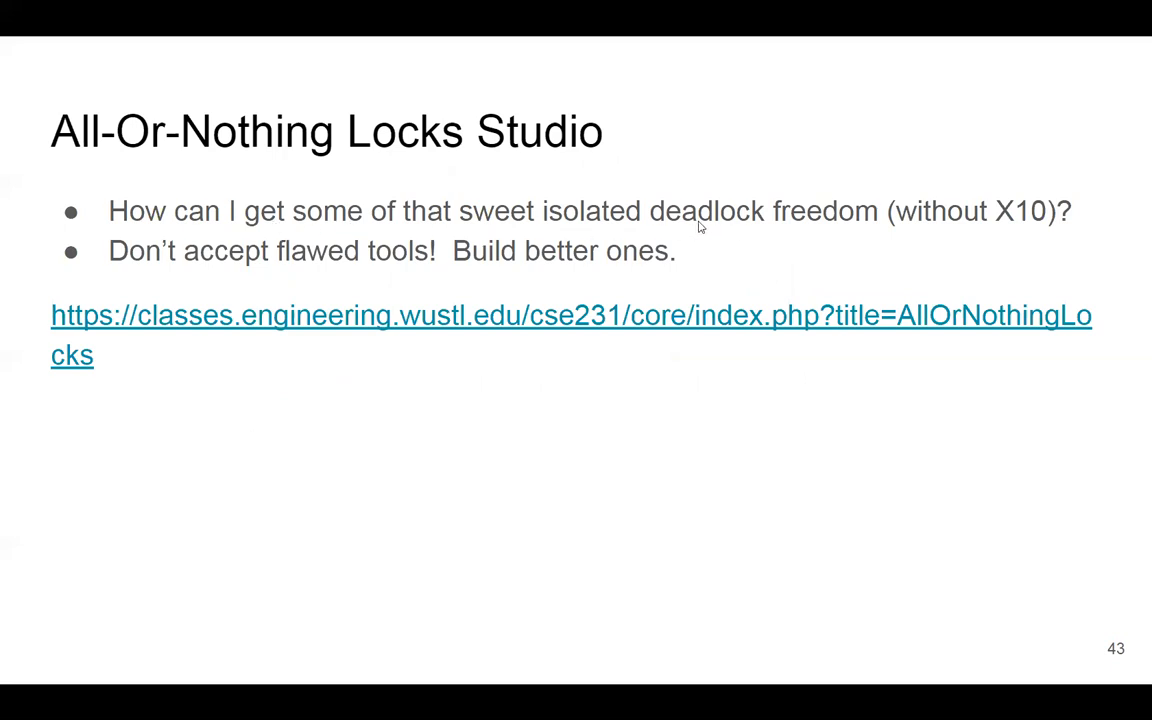
{"action": "mouse_move", "coordinate": [981, 212]}
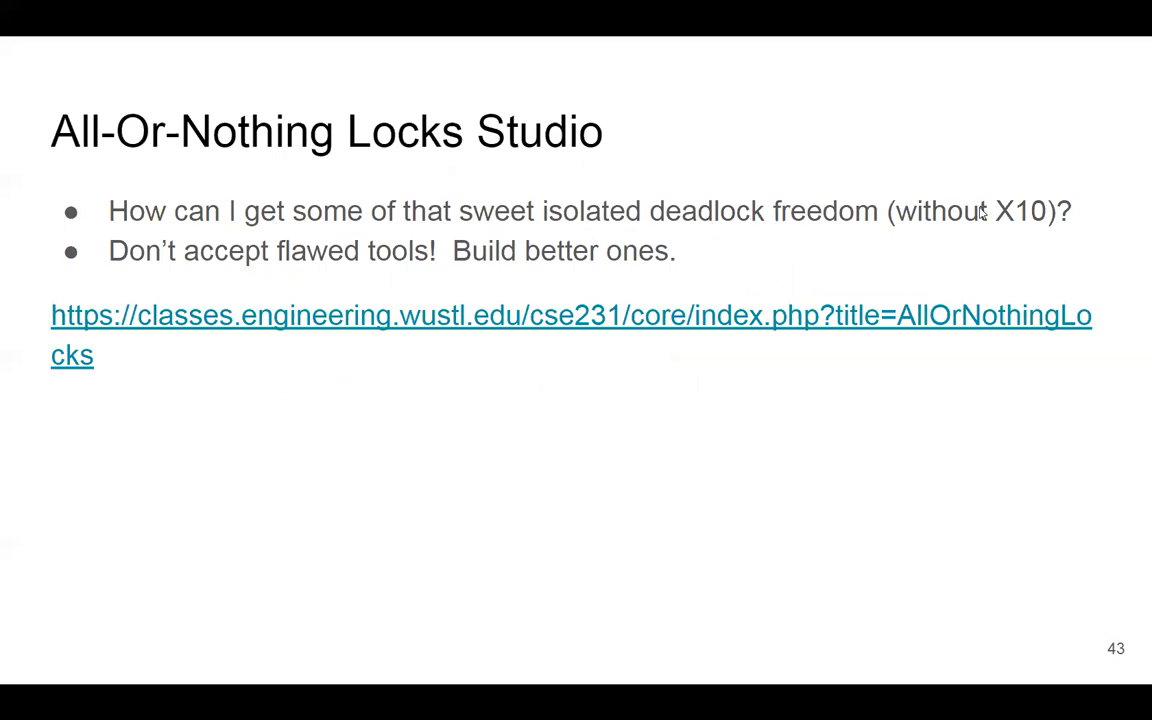
{"action": "mouse_move", "coordinate": [965, 232]}
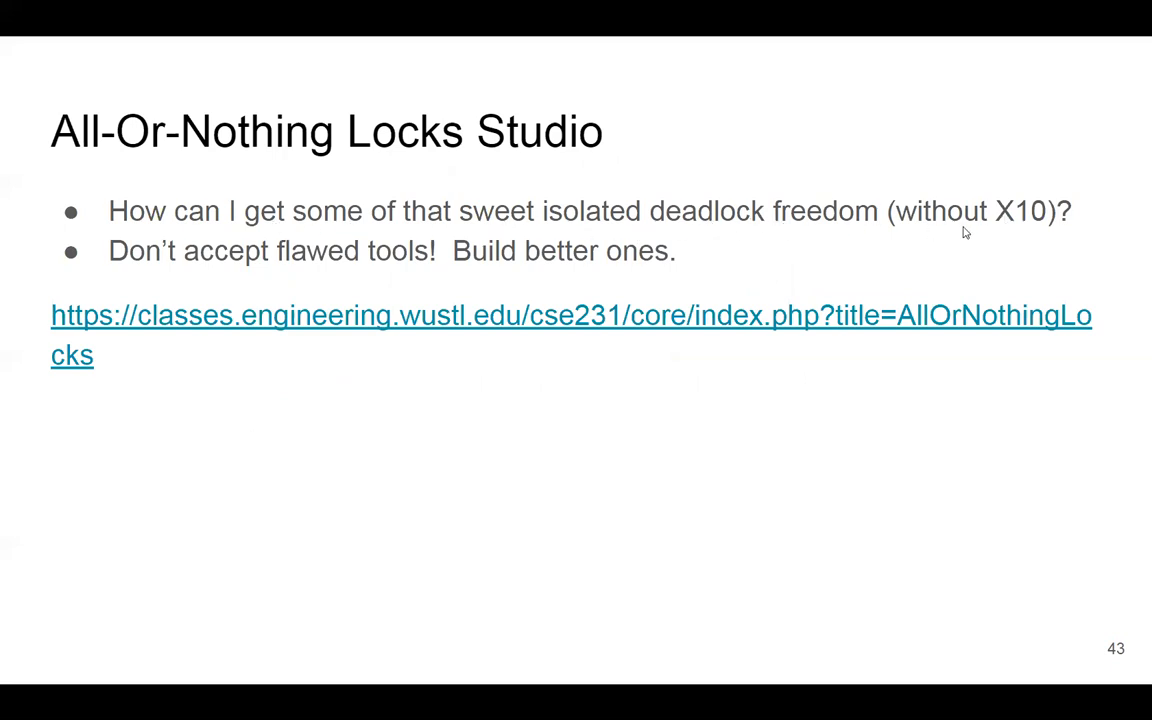
{"action": "mouse_move", "coordinate": [903, 228]}
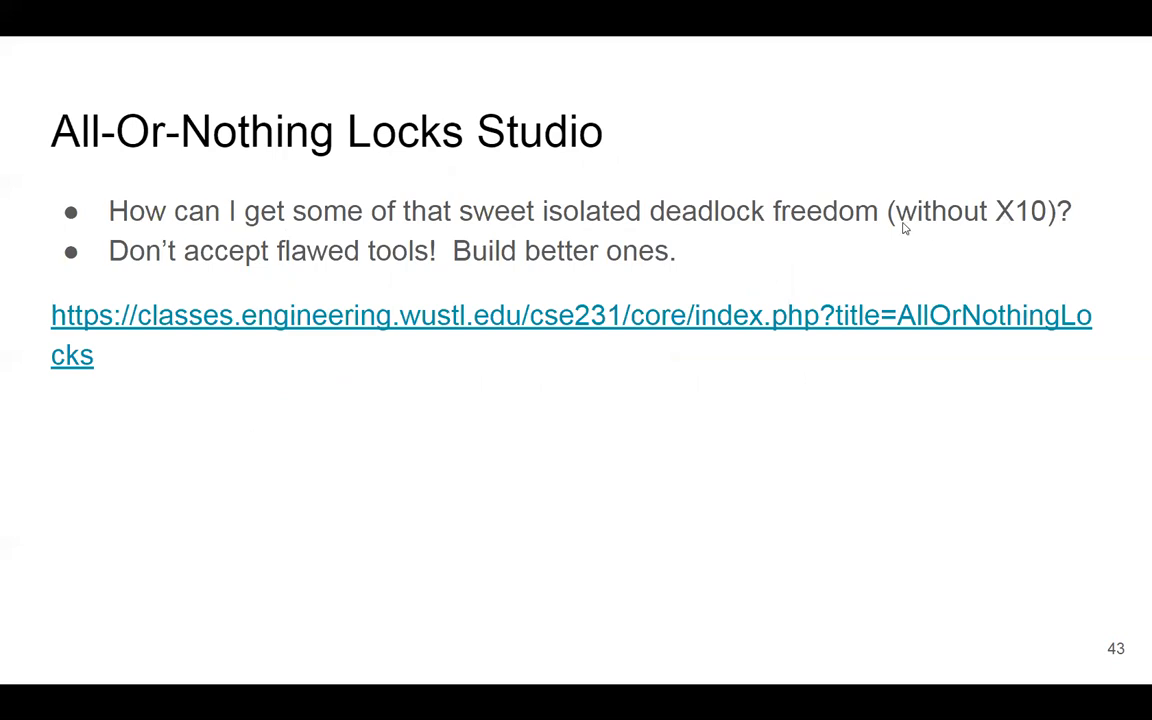
{"action": "mouse_move", "coordinate": [110, 271]}
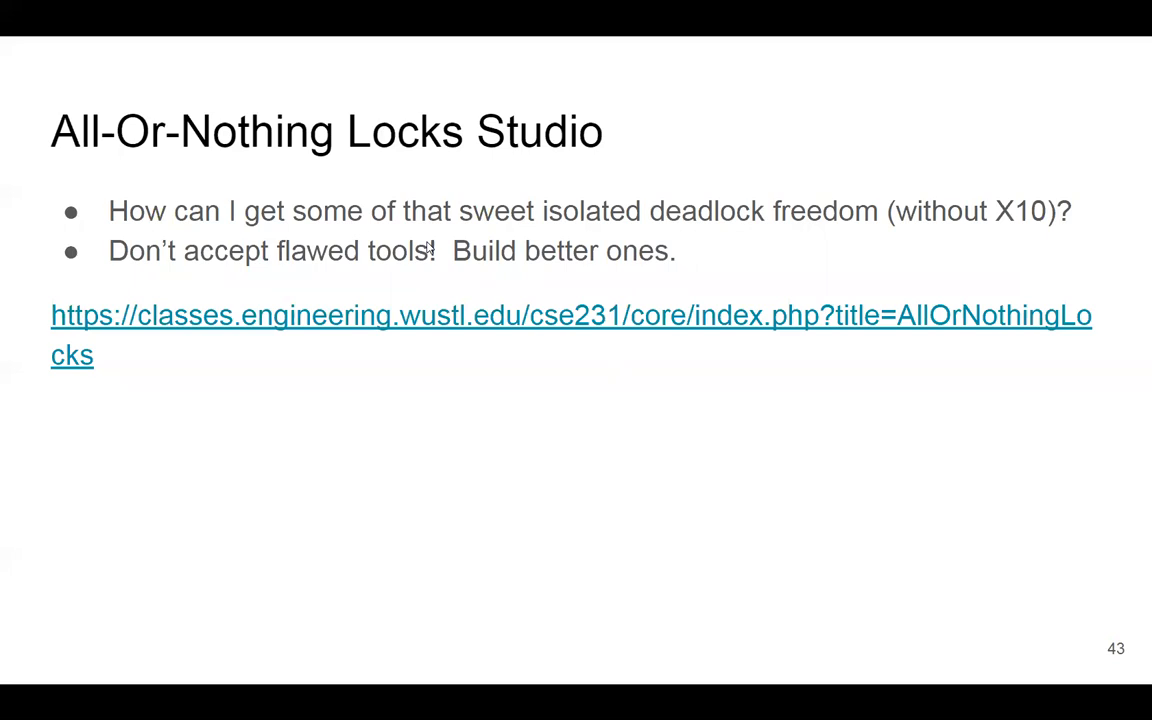
{"action": "mouse_move", "coordinate": [427, 247]}
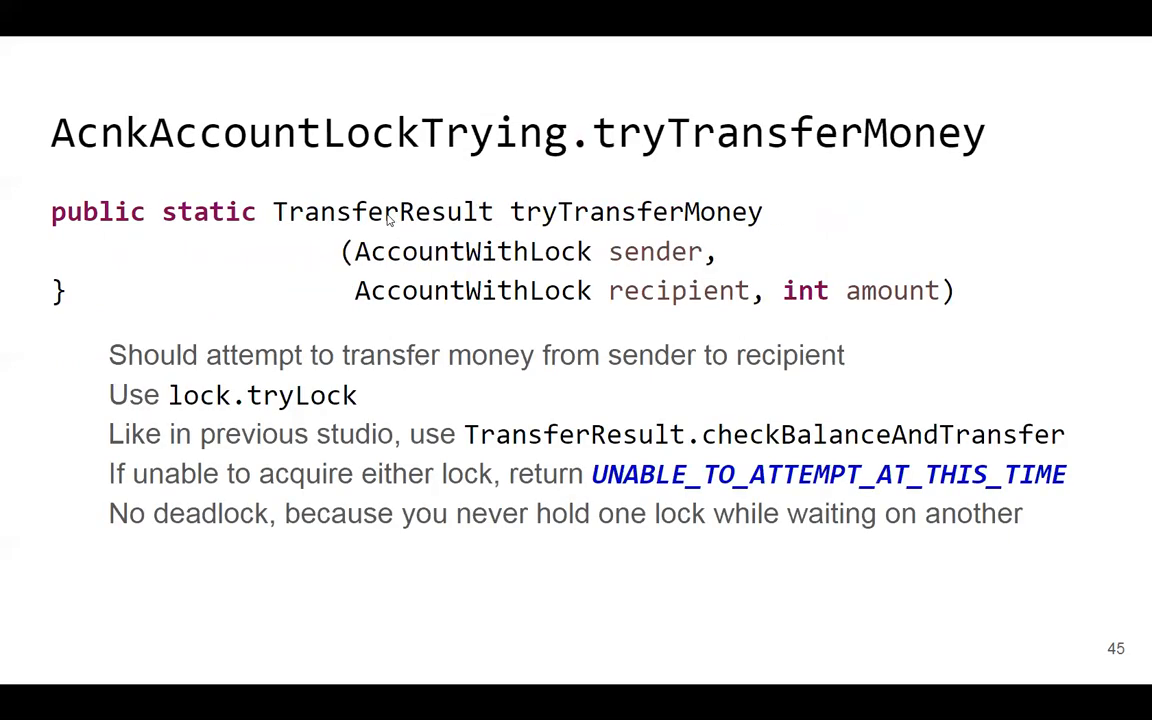
Advance to slide 46 showing the tryTransferMoney signature and tryLock instructions.
{"action": "key", "text": "Right"}
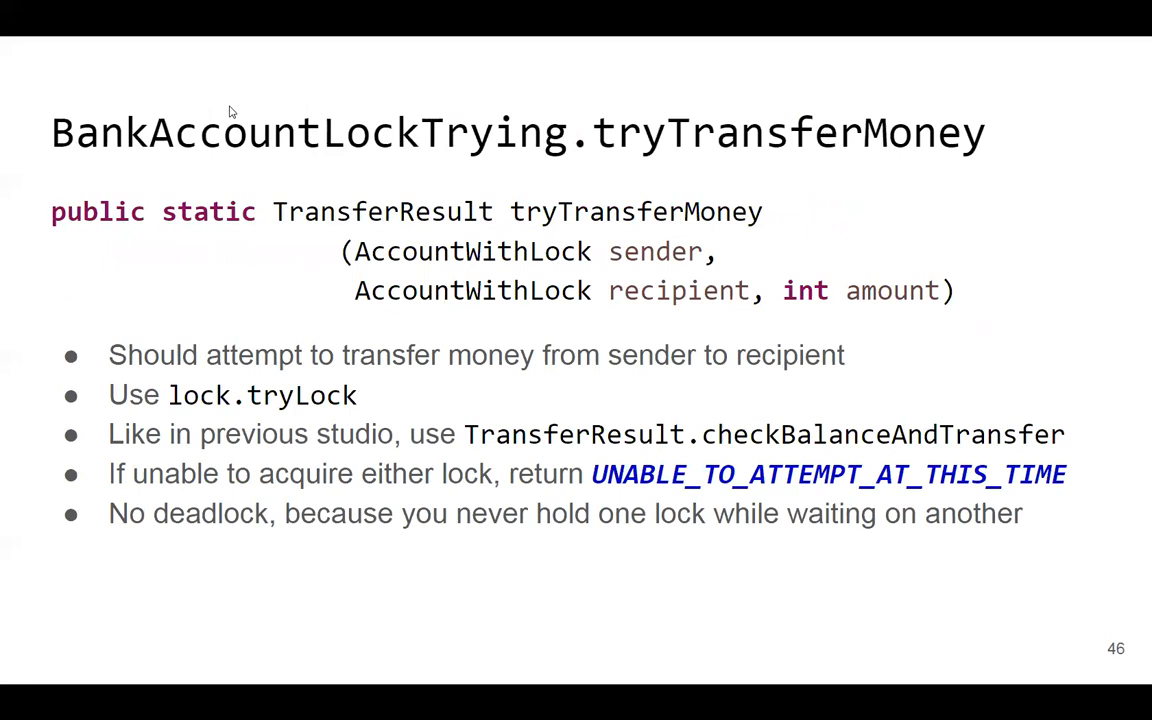
{"action": "mouse_move", "coordinate": [516, 208]}
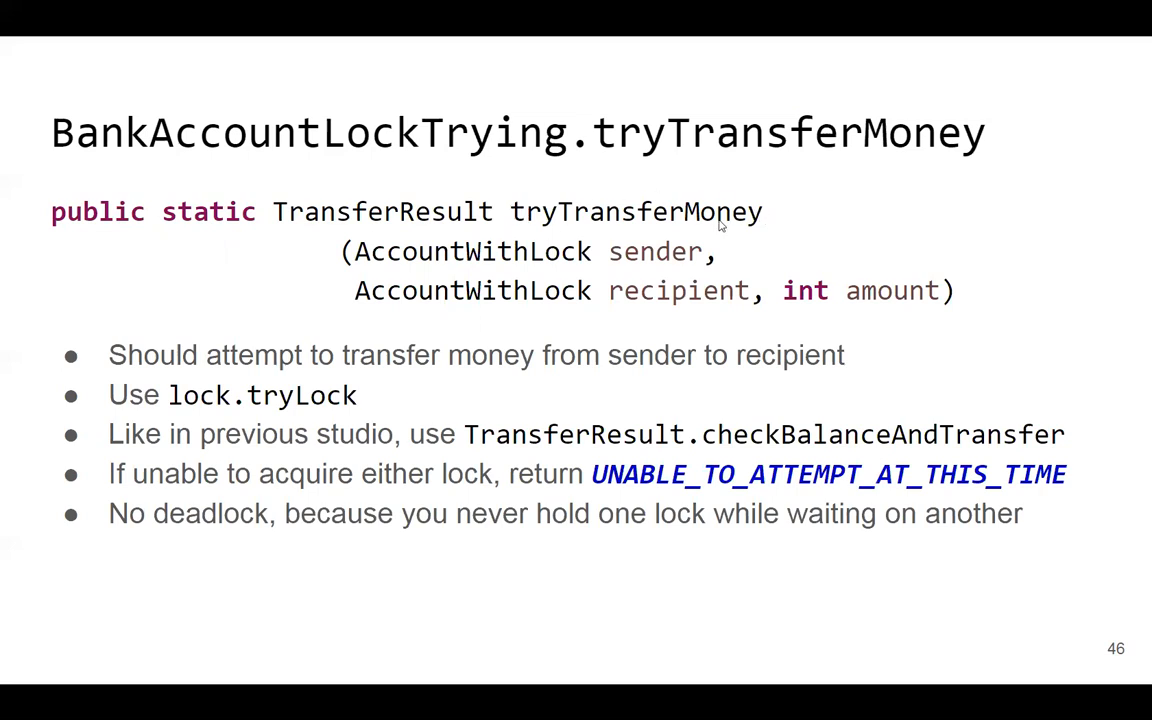
{"action": "mouse_move", "coordinate": [470, 273]}
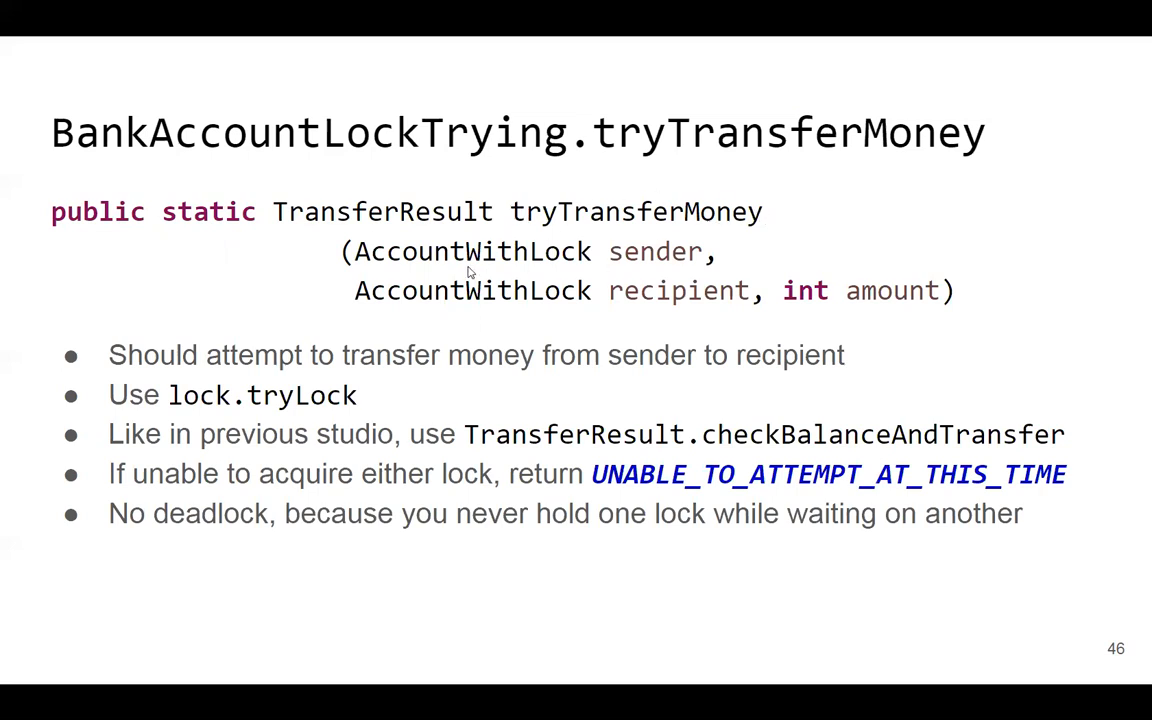
{"action": "mouse_move", "coordinate": [866, 309]}
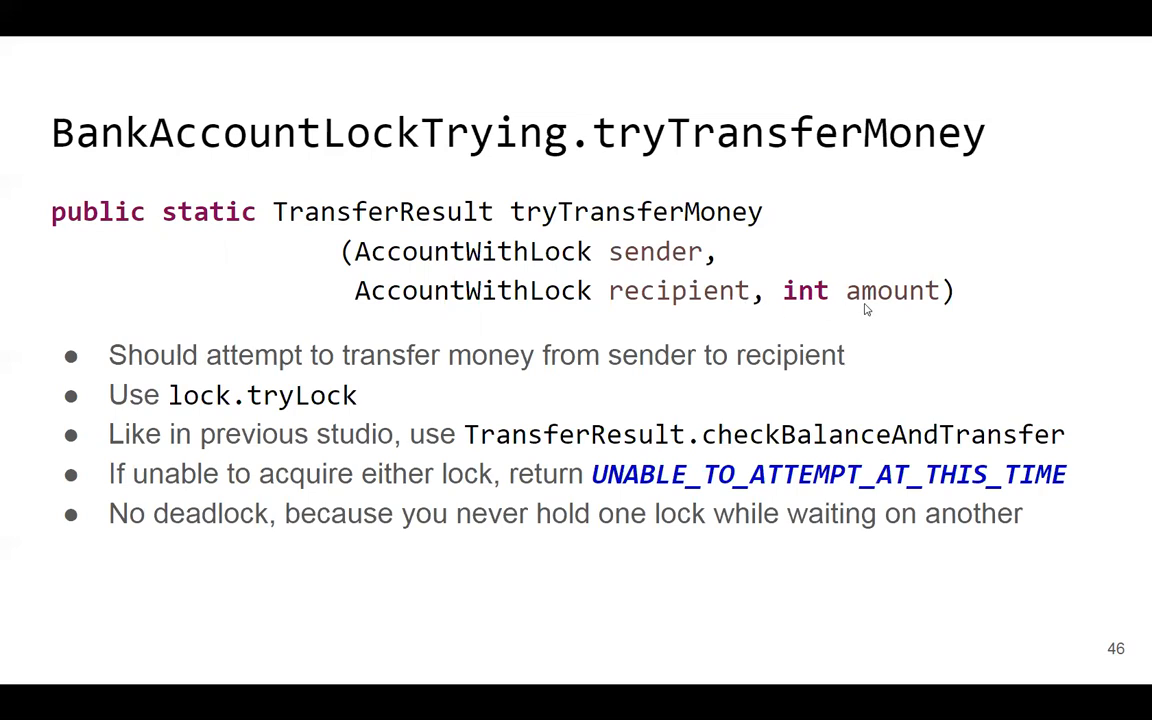
{"action": "mouse_move", "coordinate": [183, 367]}
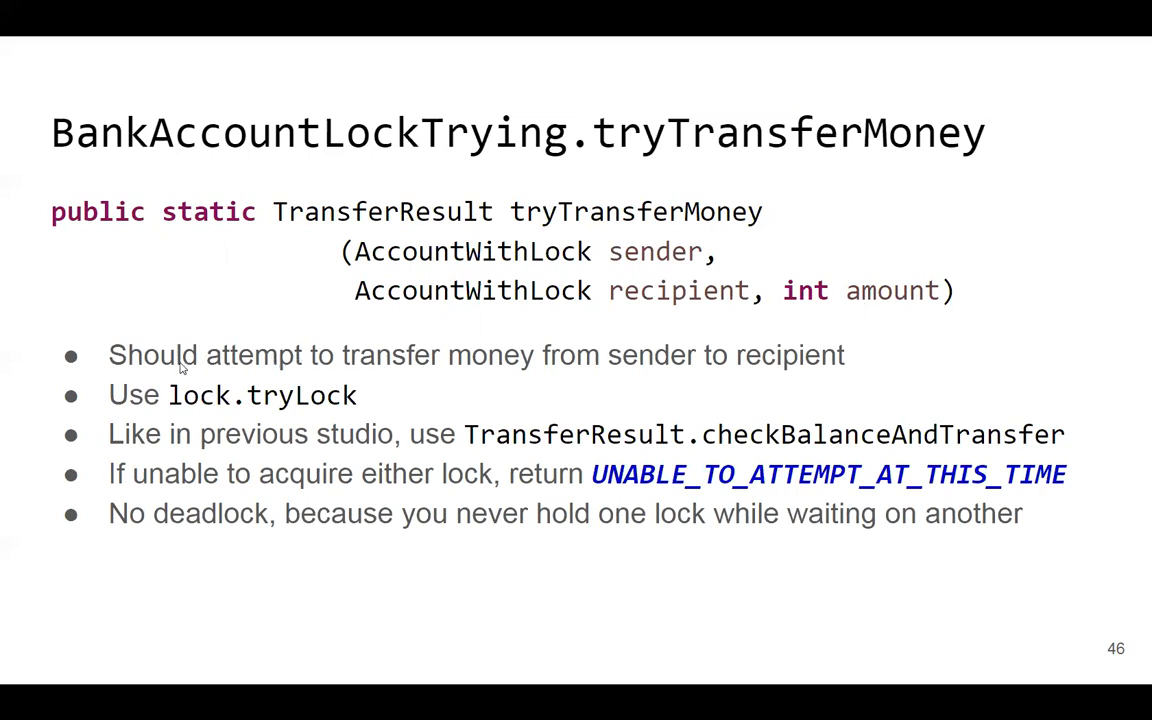
{"action": "mouse_move", "coordinate": [307, 400]}
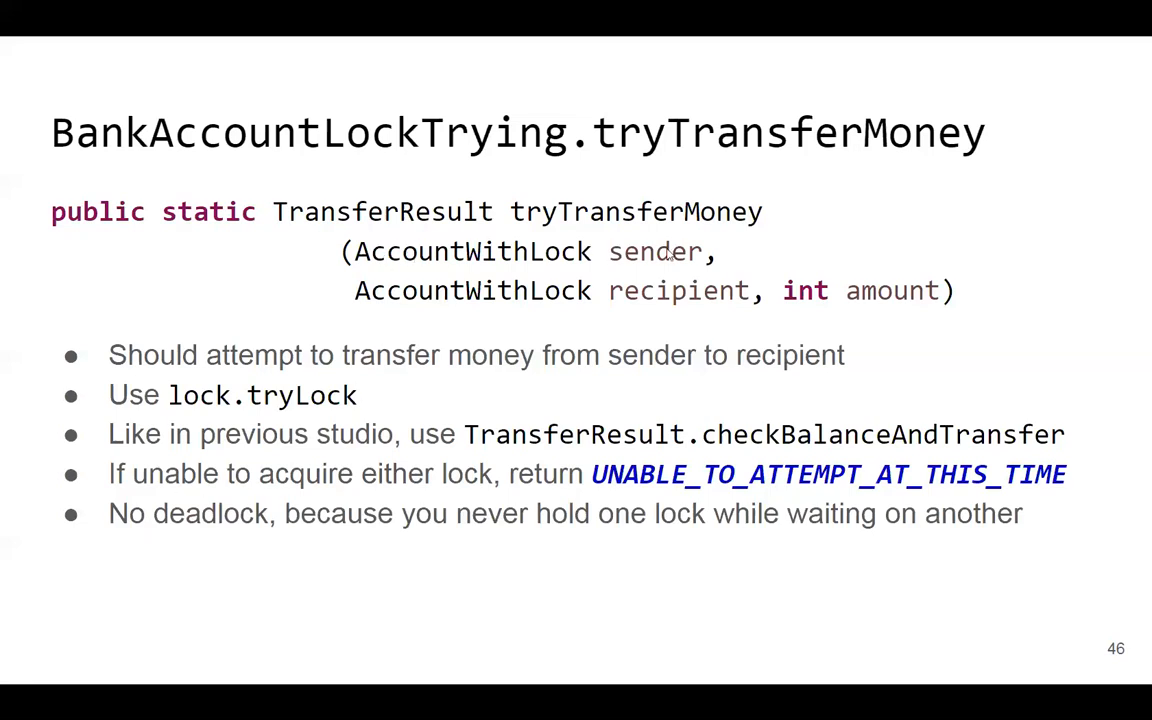
{"action": "mouse_move", "coordinate": [449, 301]}
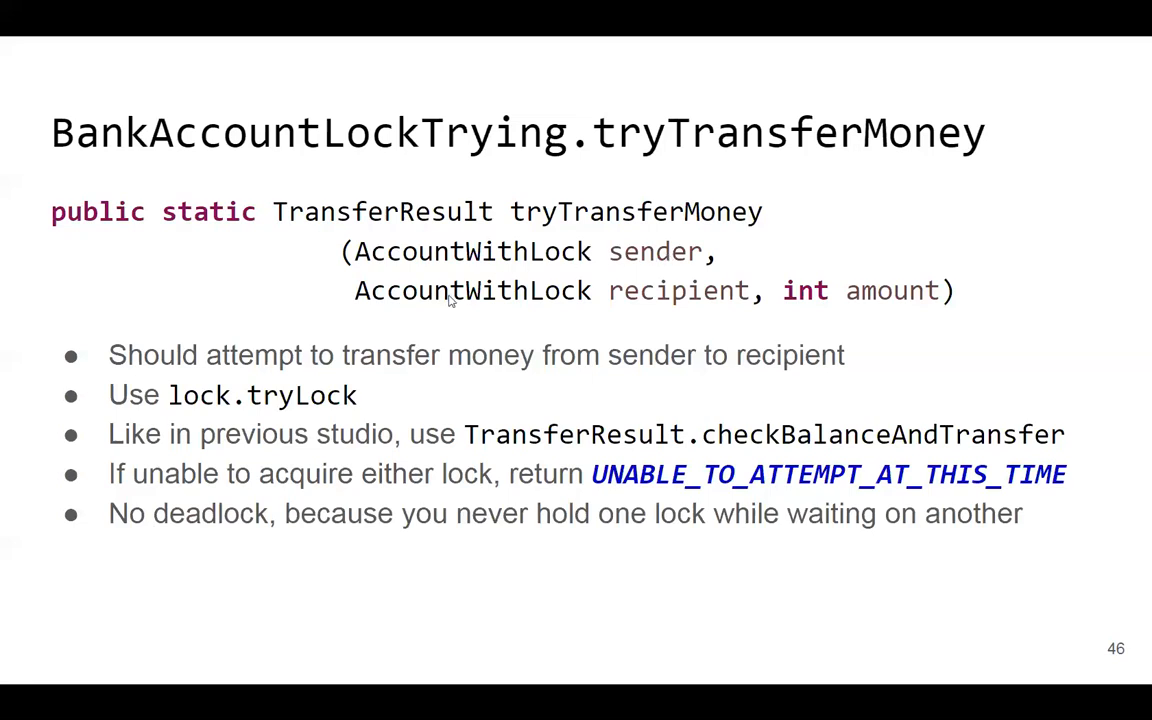
{"action": "mouse_move", "coordinate": [435, 280]}
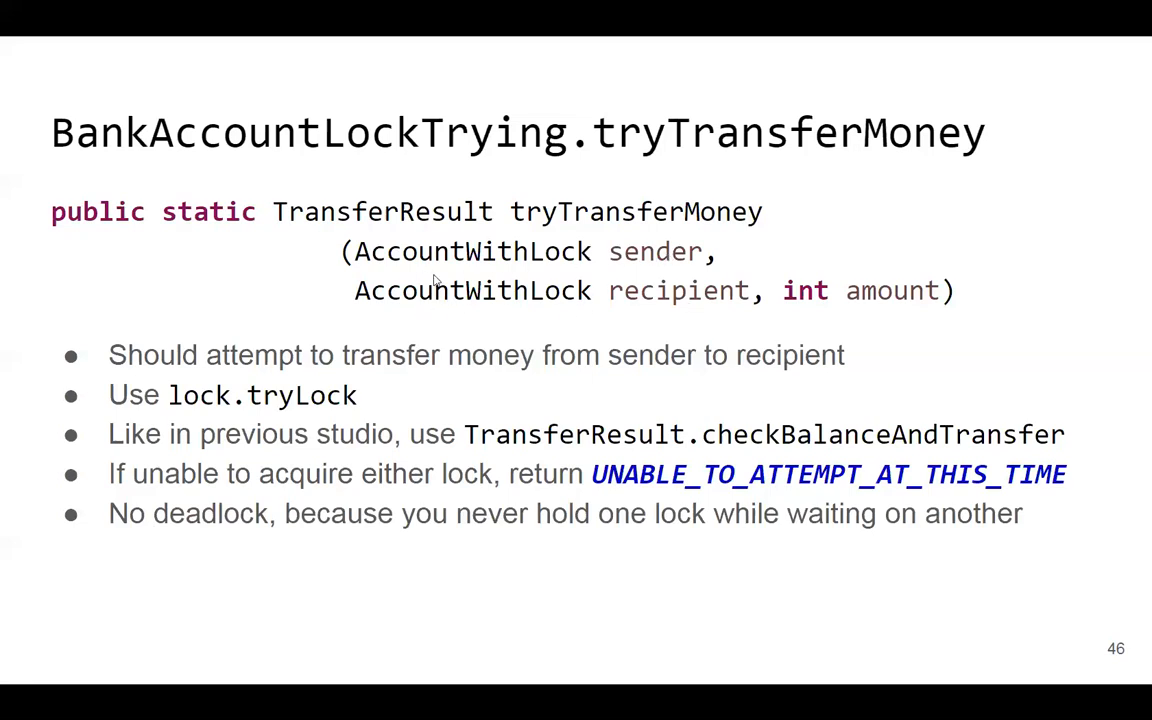
{"action": "mouse_move", "coordinate": [473, 302]}
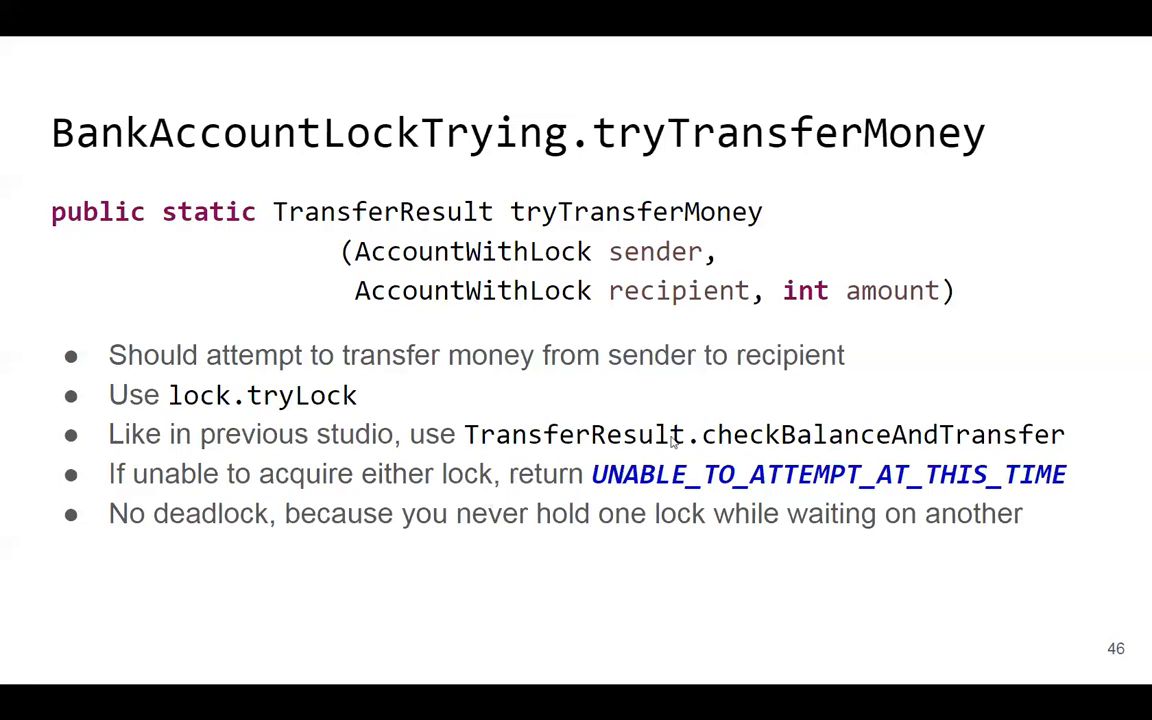
{"action": "mouse_move", "coordinate": [456, 228]}
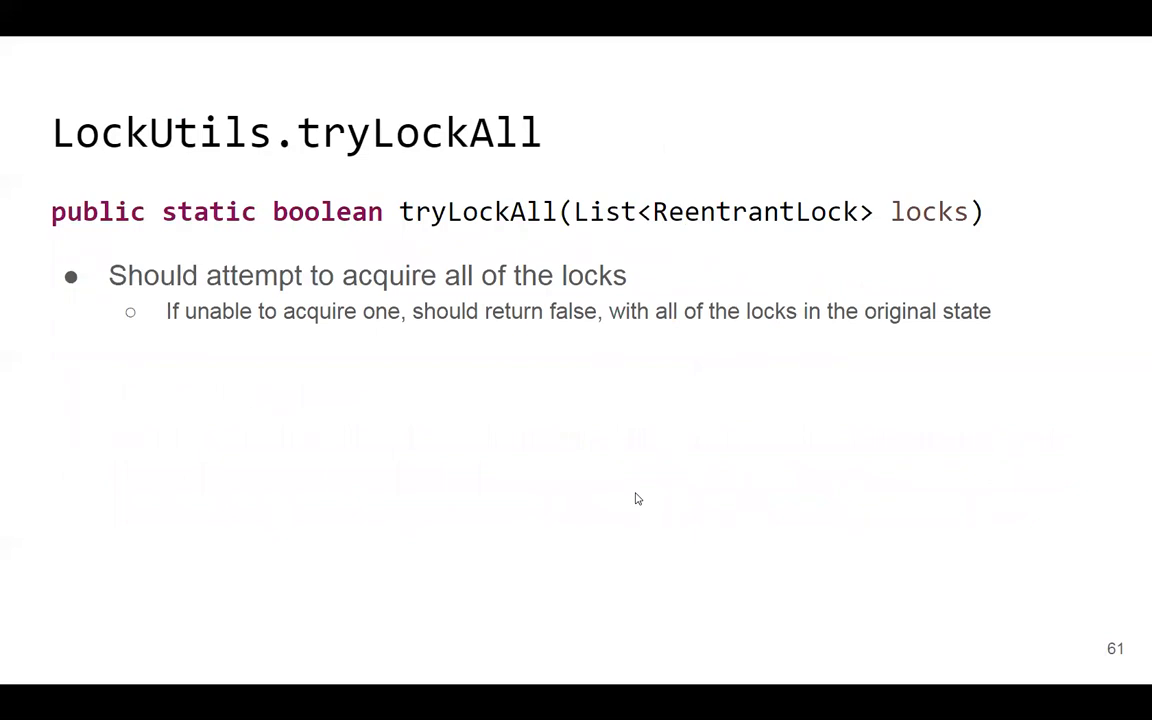
{"action": "mouse_move", "coordinate": [561, 385]}
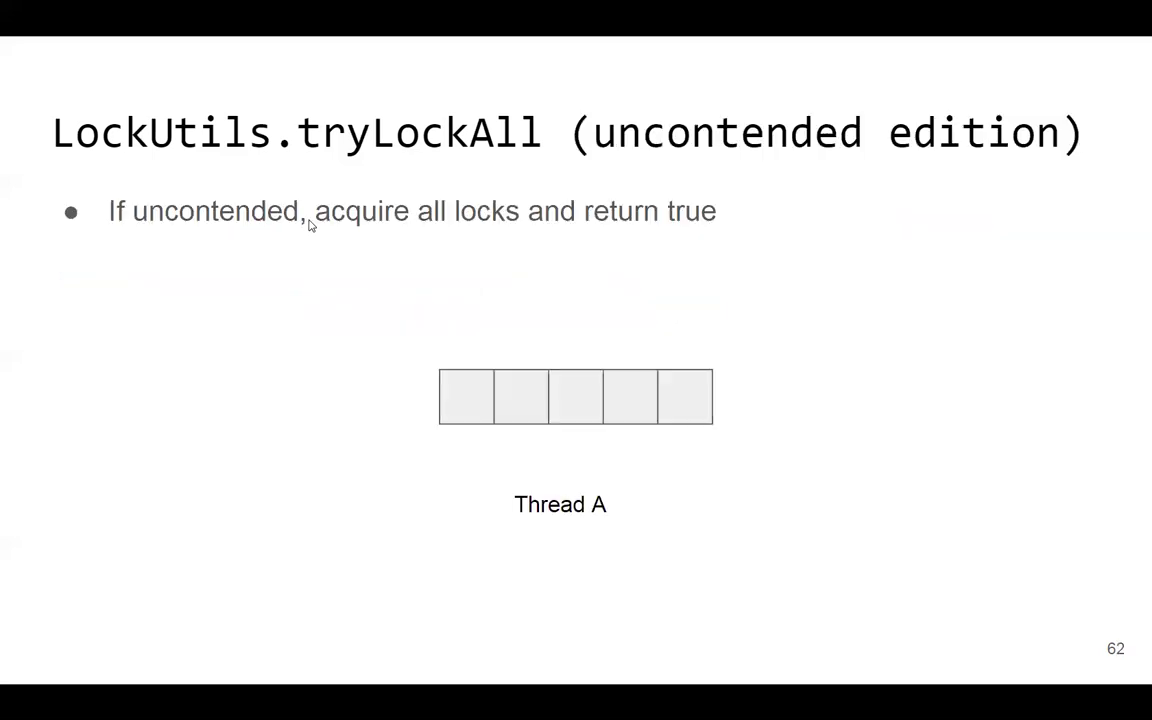
{"action": "mouse_move", "coordinate": [320, 225]}
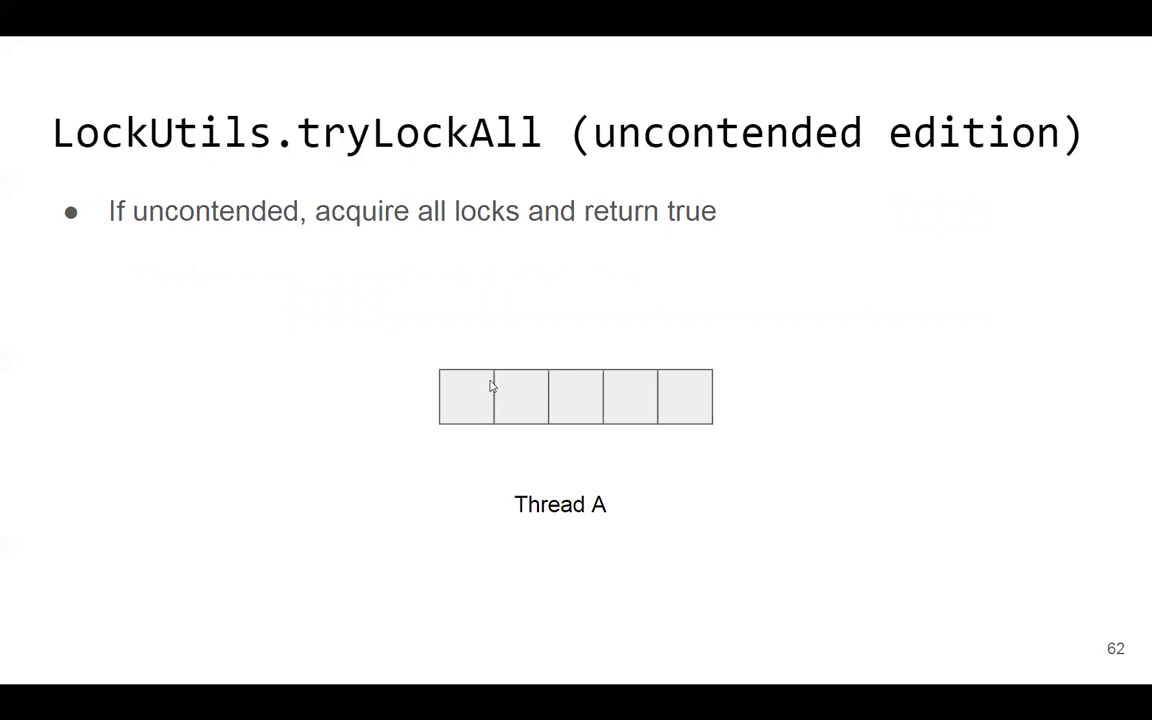
{"action": "mouse_move", "coordinate": [940, 145]}
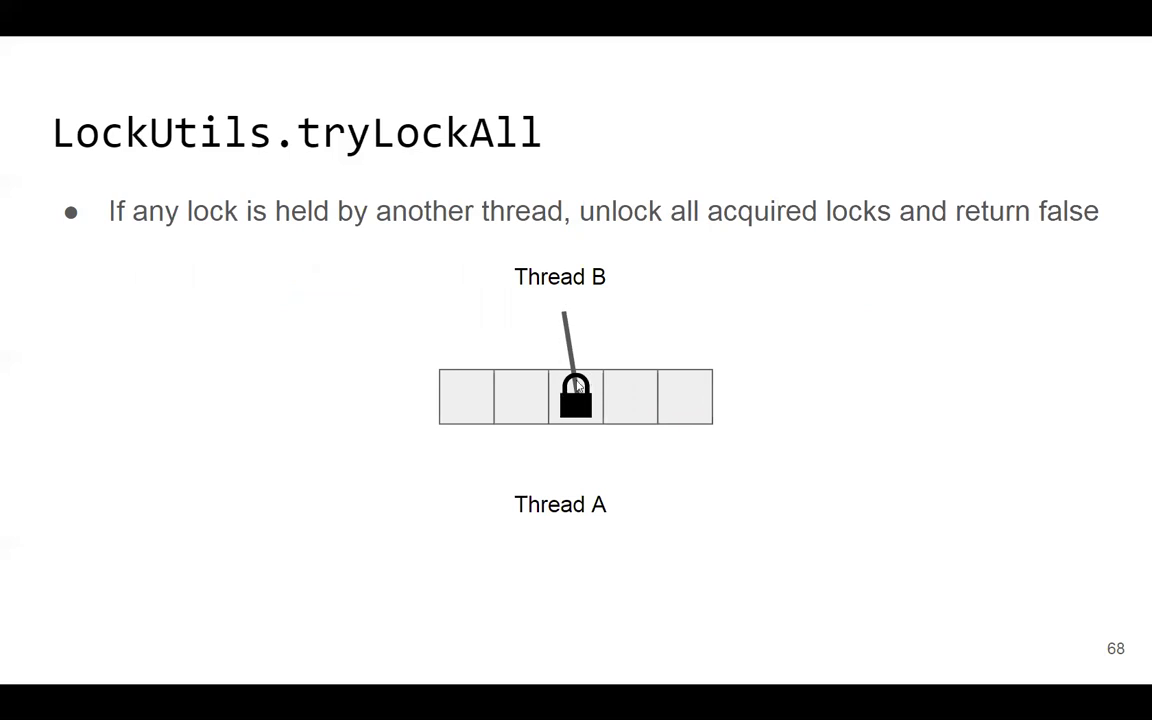
{"action": "mouse_move", "coordinate": [570, 404]}
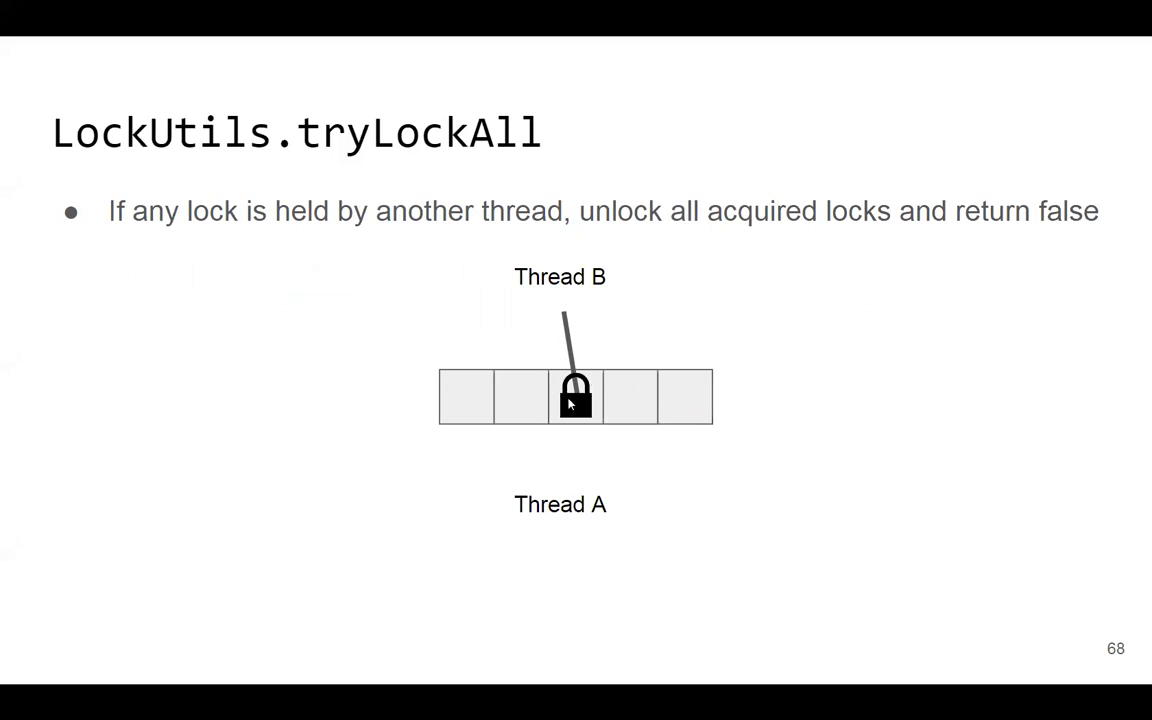
Advance to the tryLockAll slide where tryLock fails on Thread B's middle lock.
{"action": "key", "text": "right"}
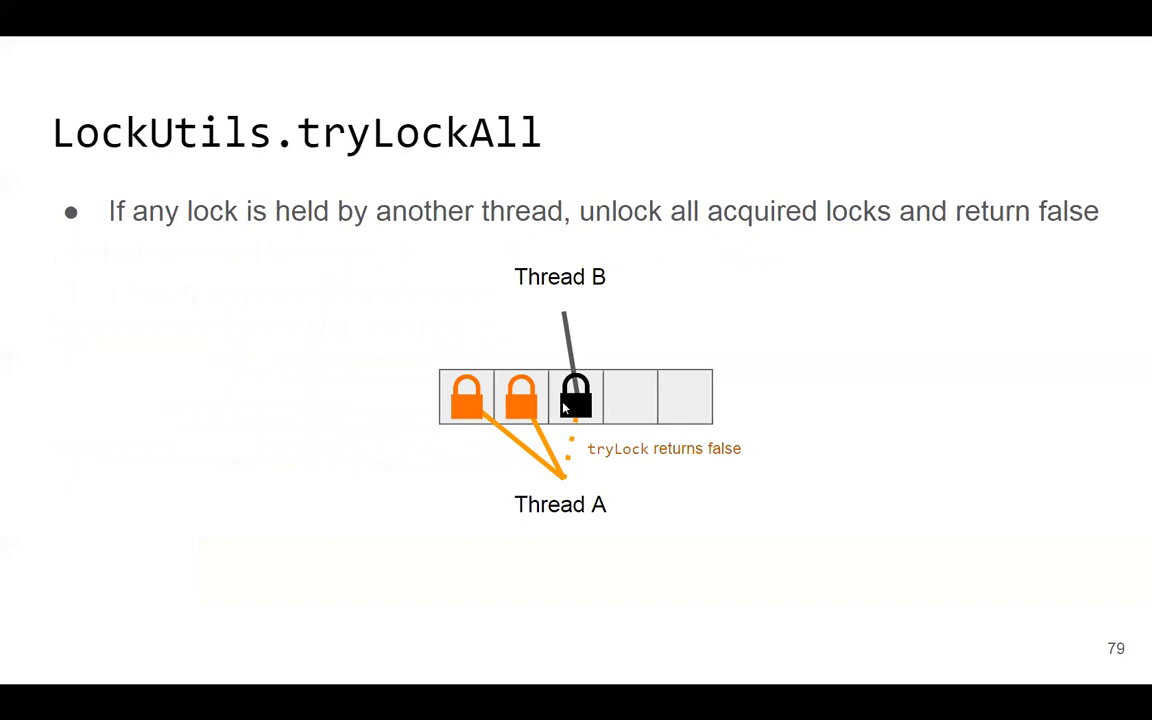
{"action": "mouse_move", "coordinate": [583, 430]}
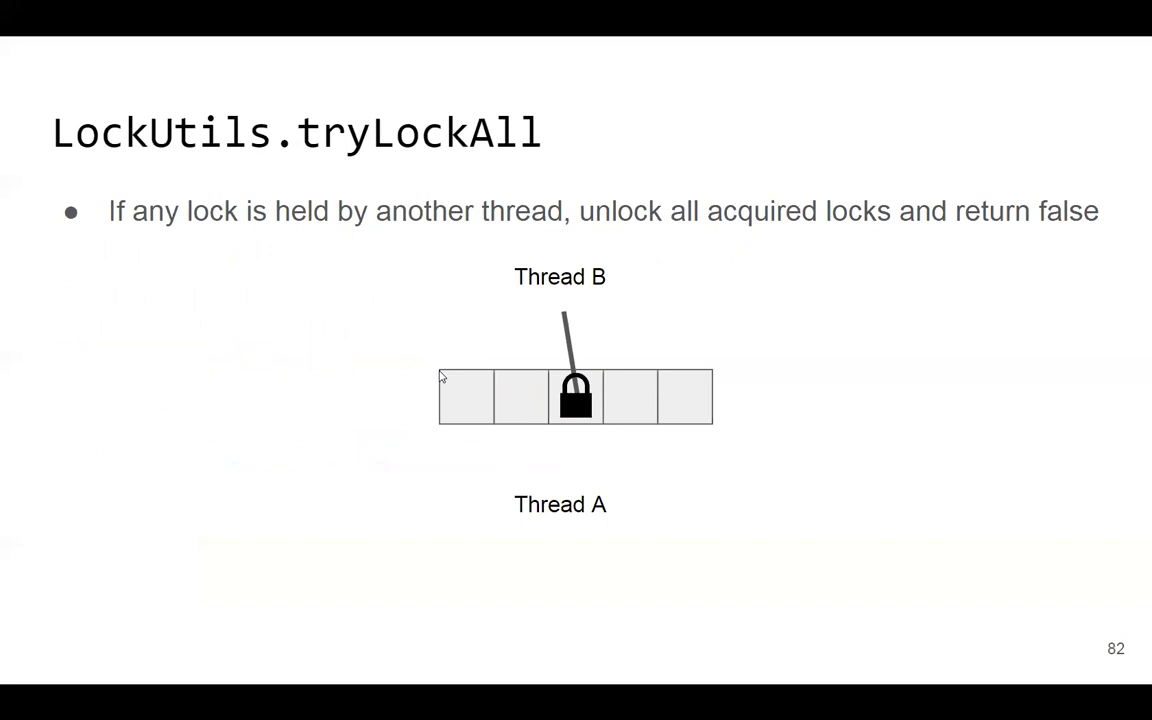
Advance to slide 84, "All-Or-Nothing Locks Studio", with its guiding questions and link.
{"action": "key", "text": "Right"}
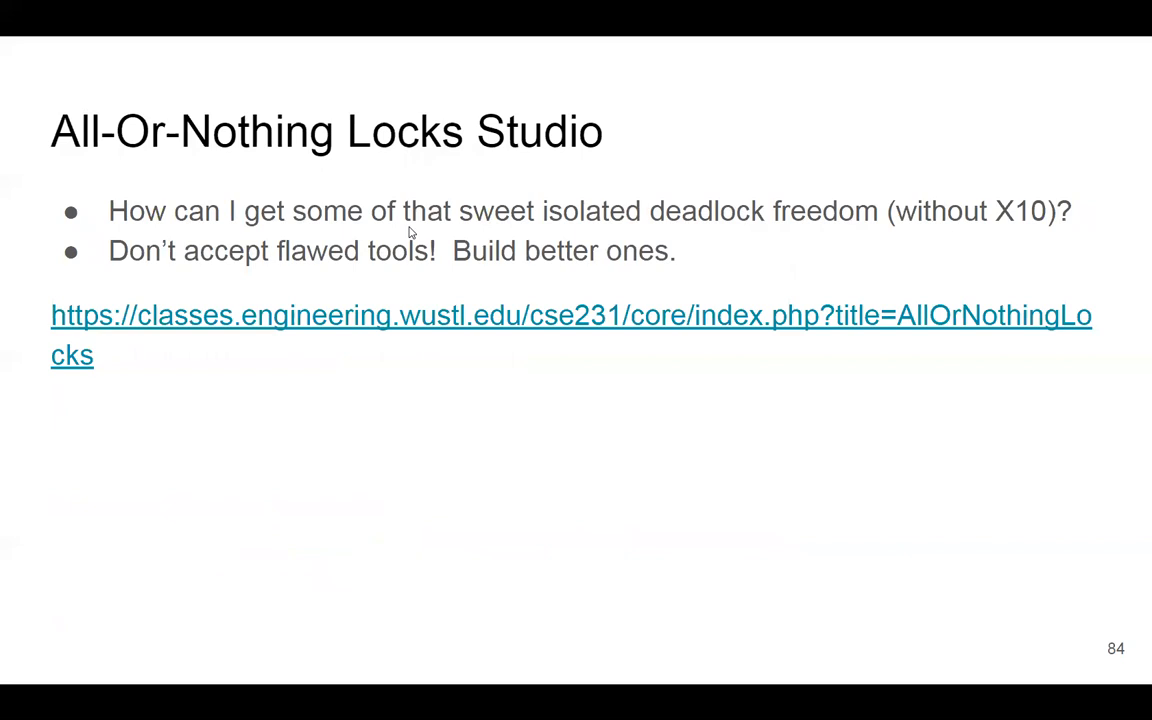
{"action": "mouse_move", "coordinate": [698, 222]}
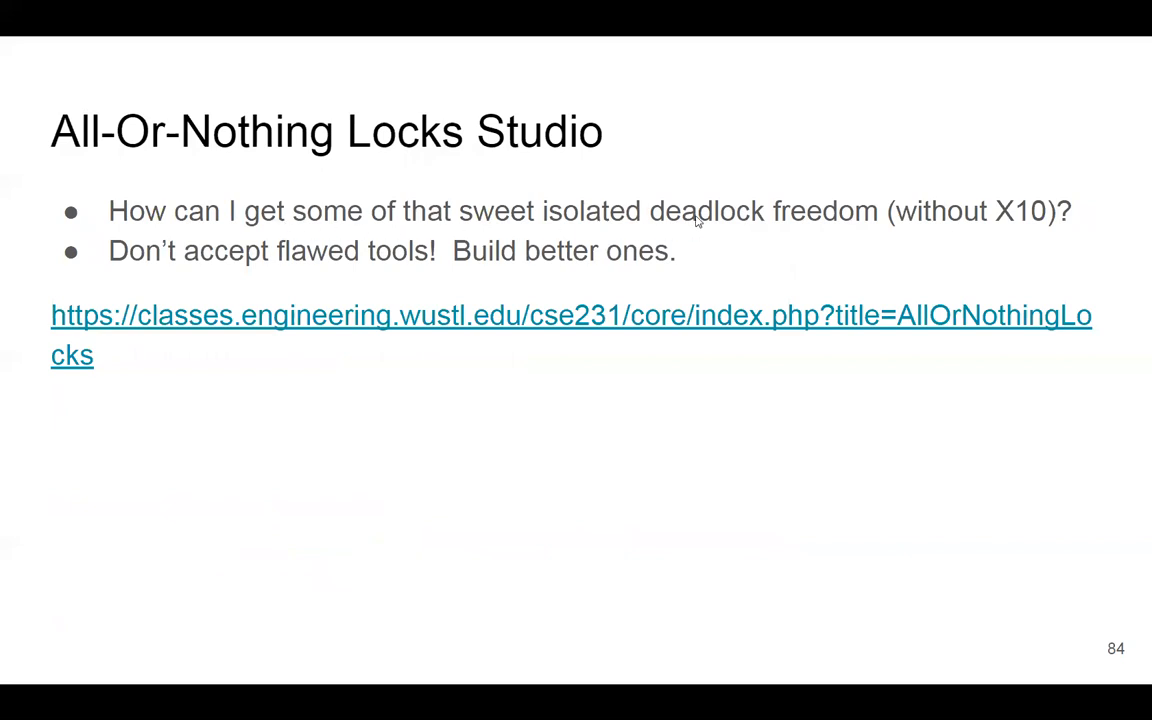
{"action": "mouse_move", "coordinate": [875, 218]}
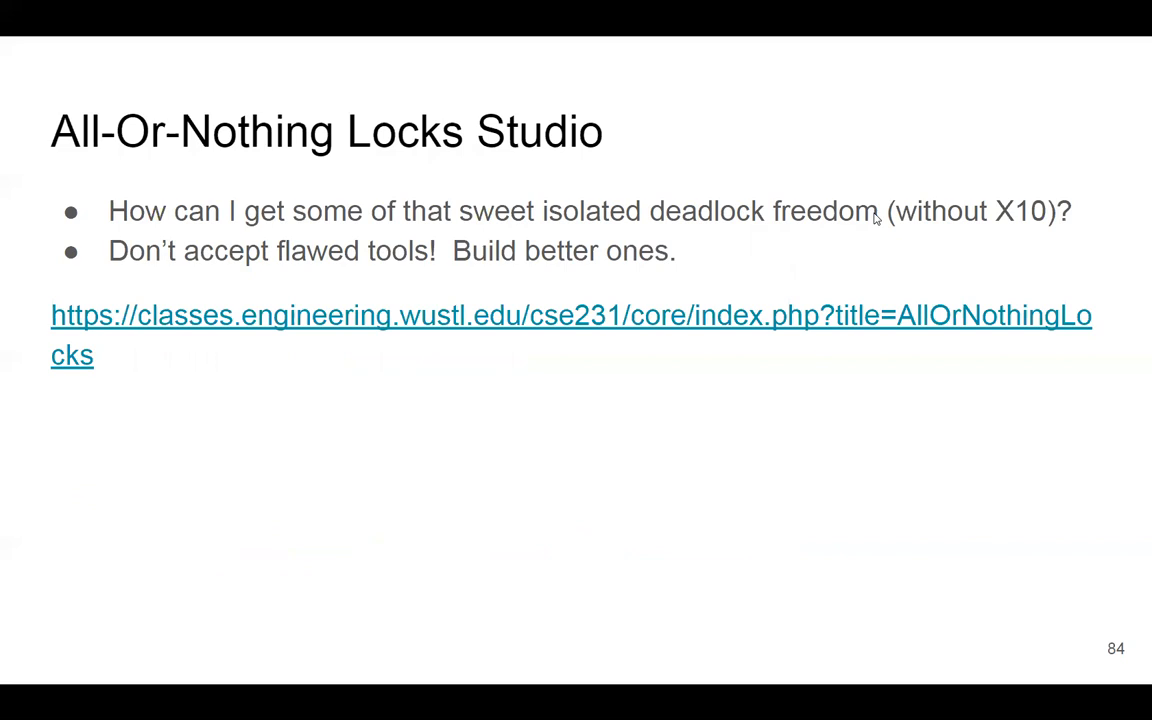
{"action": "mouse_move", "coordinate": [535, 221]}
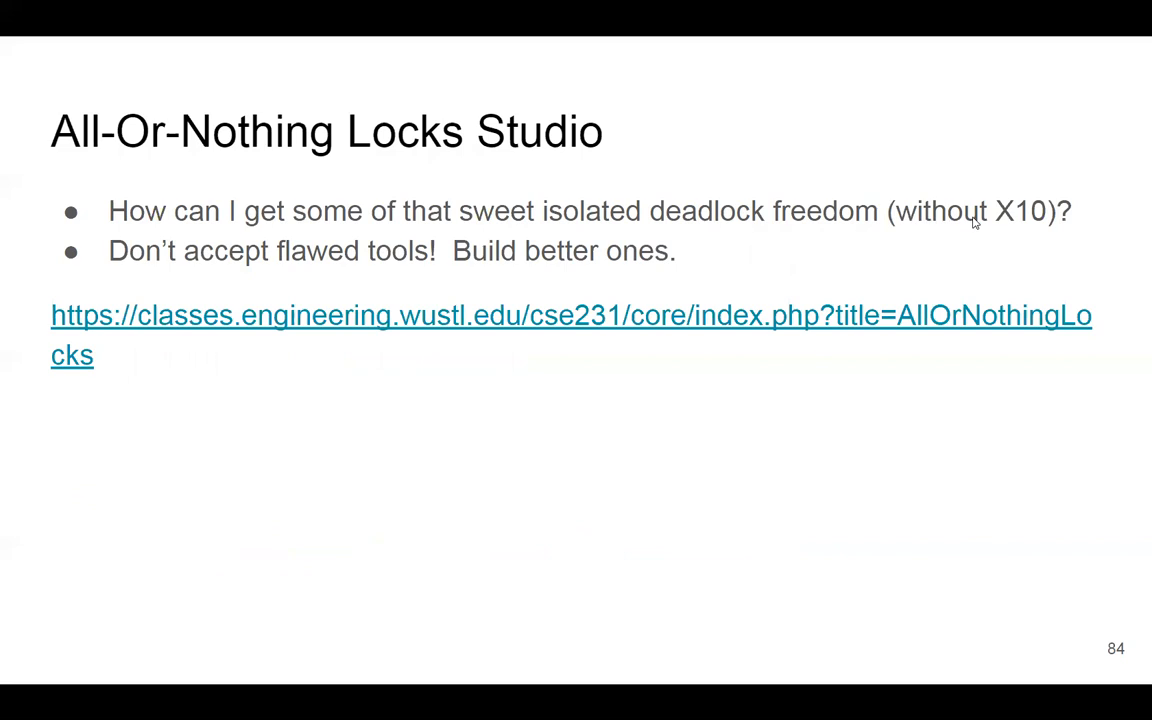
{"action": "mouse_move", "coordinate": [558, 220]}
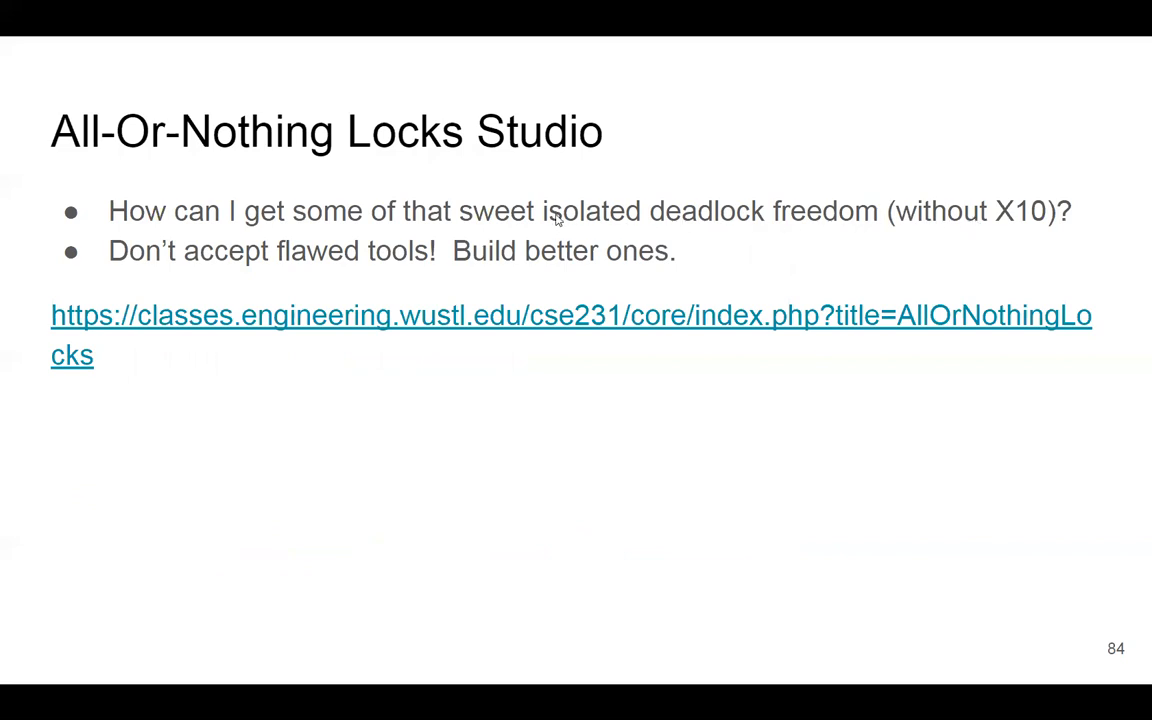
{"action": "mouse_move", "coordinate": [863, 226]}
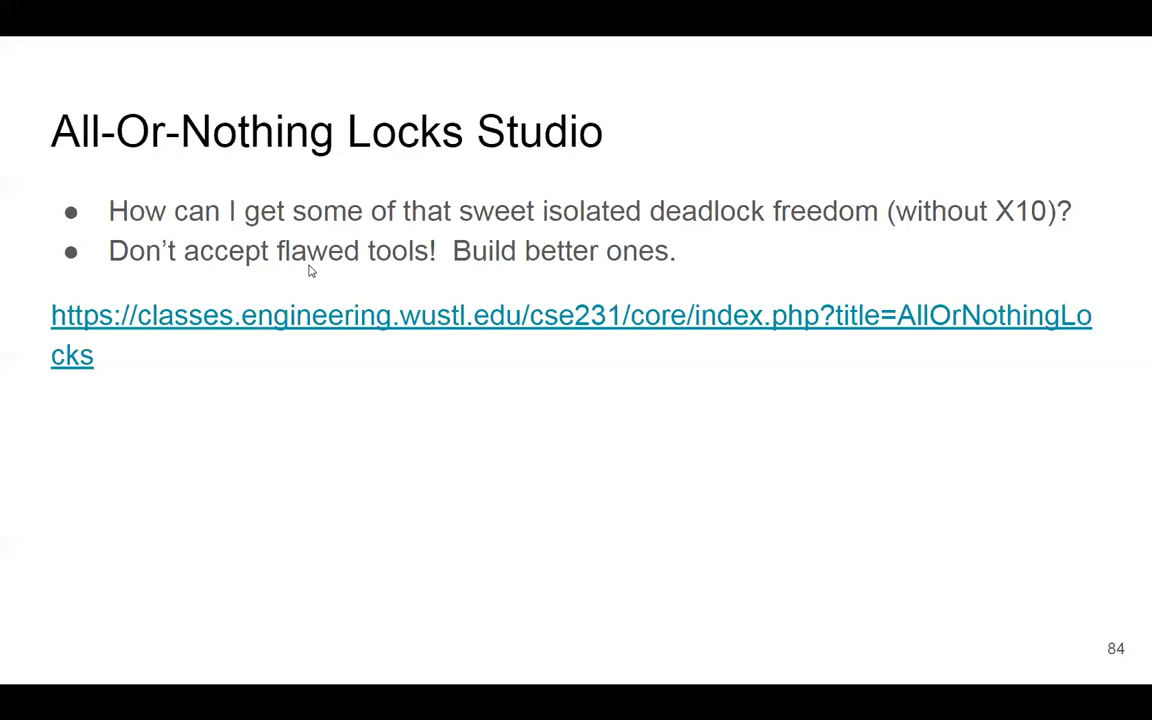
{"action": "mouse_move", "coordinate": [615, 236]}
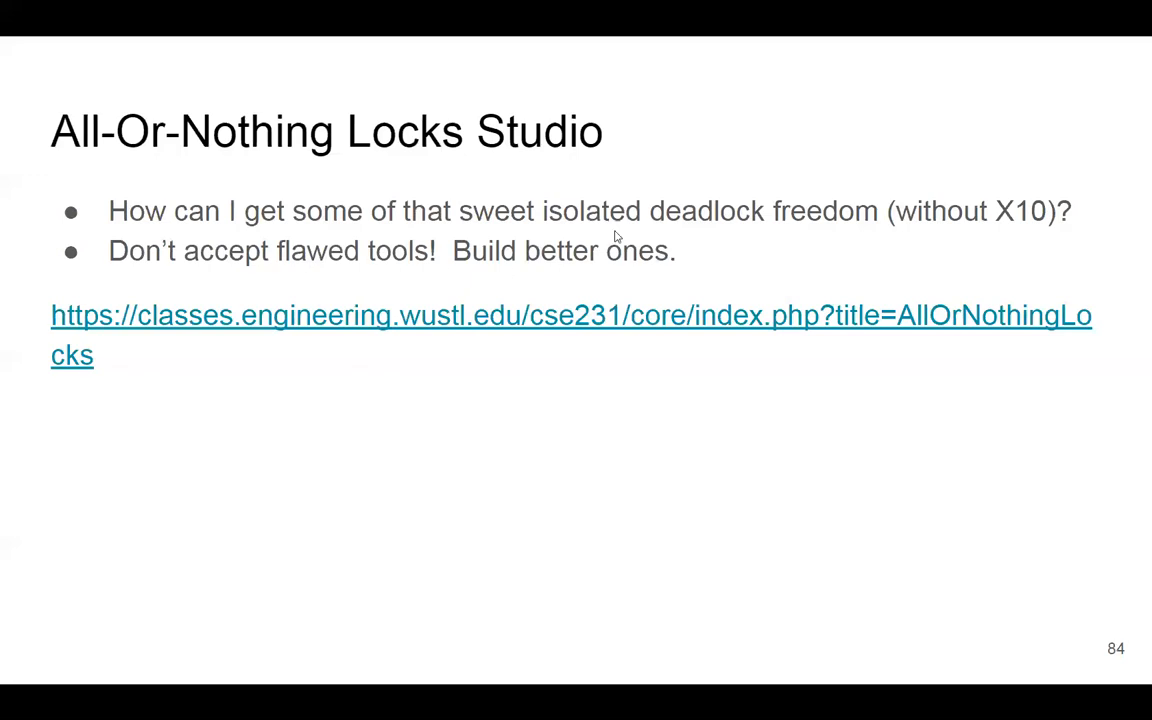
{"action": "mouse_move", "coordinate": [275, 197]}
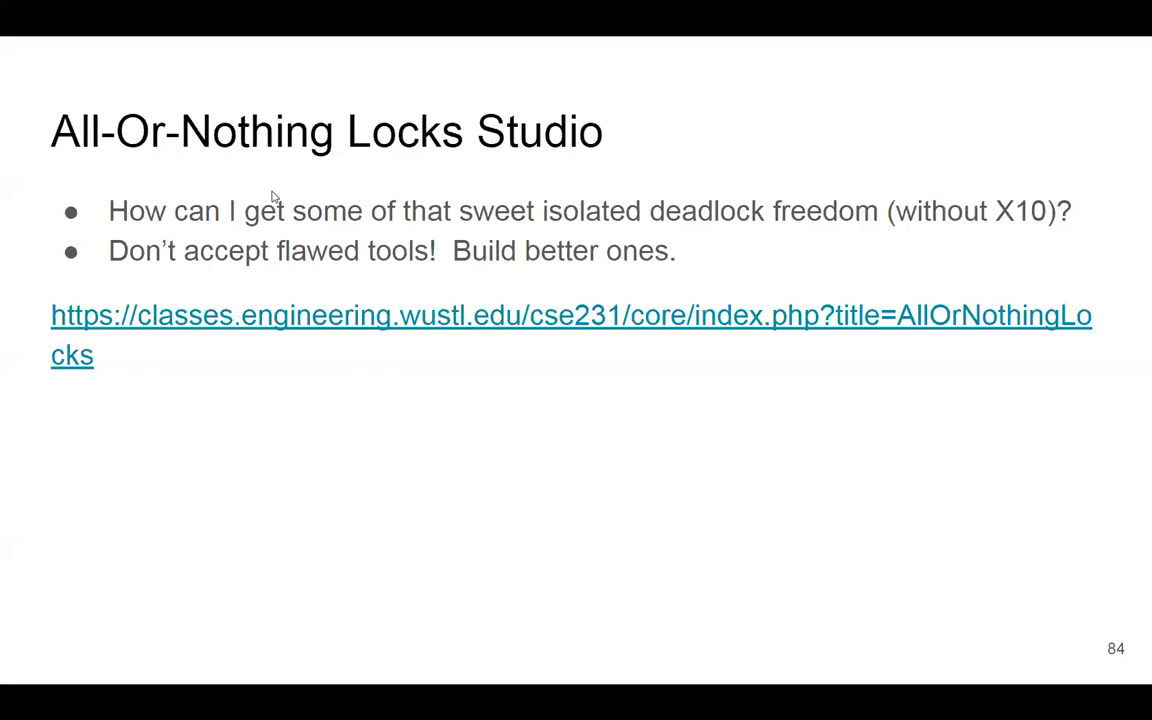